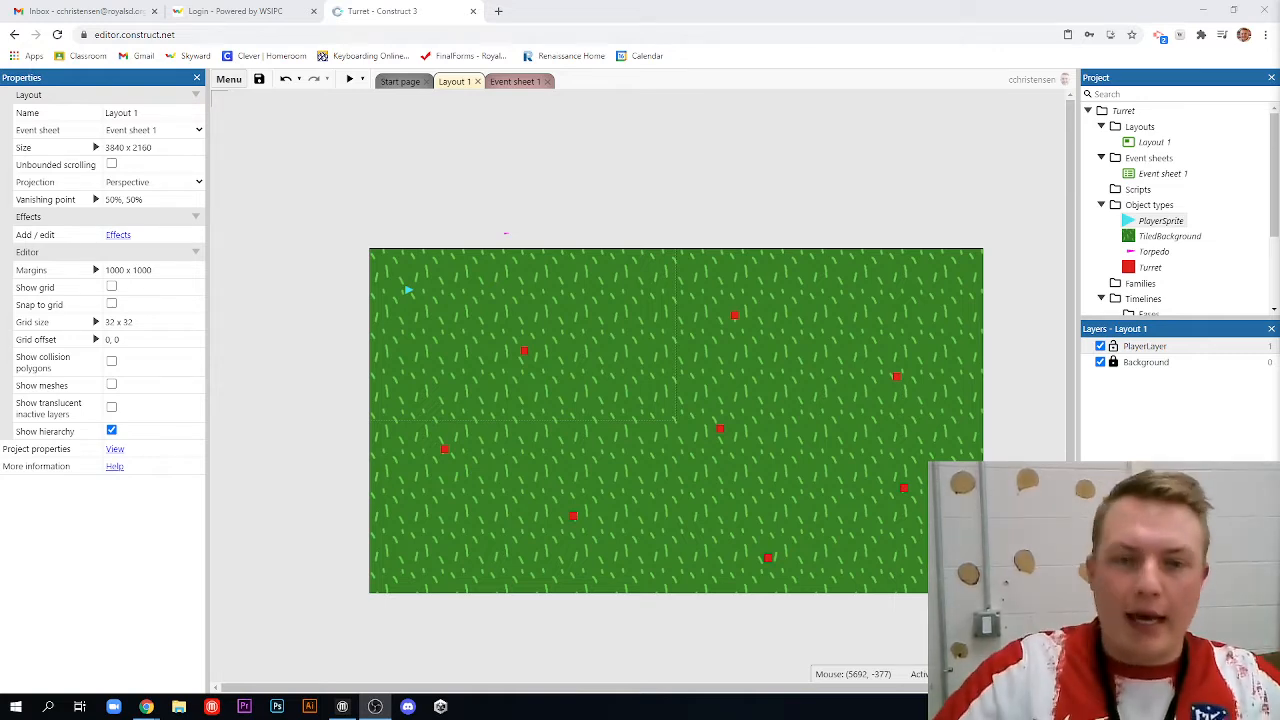
mouse_move(623, 515)
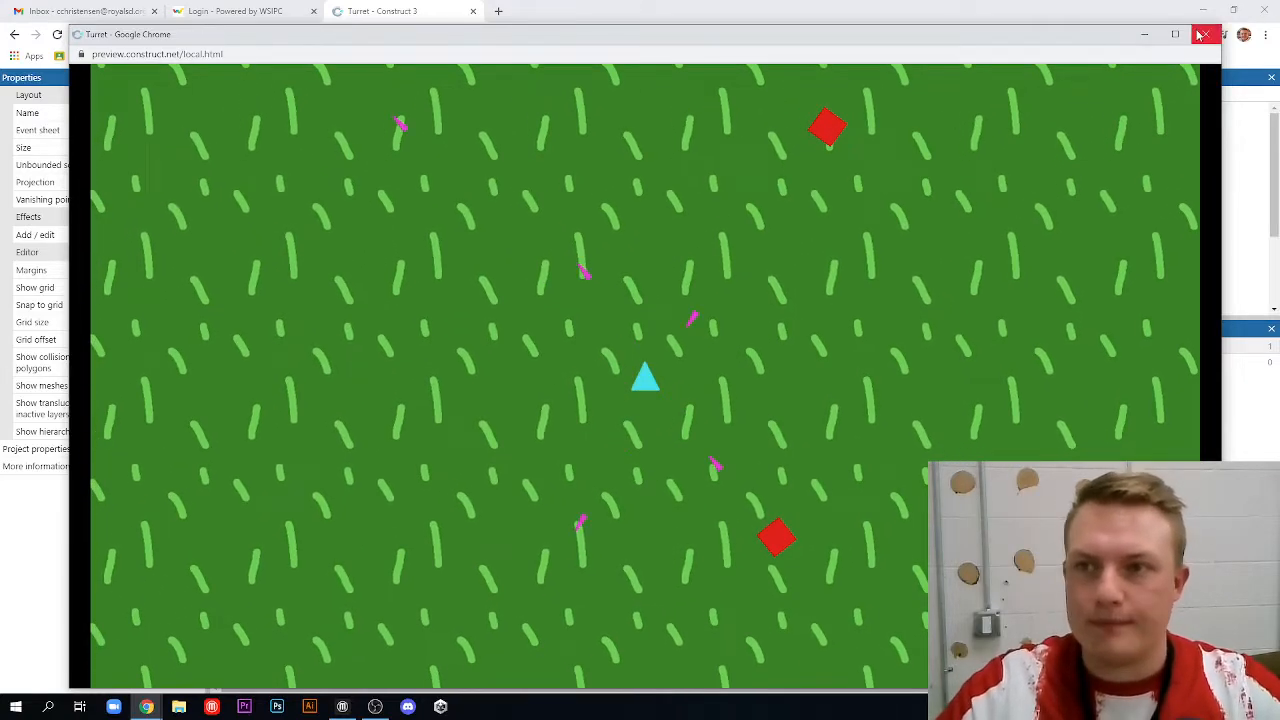
Close the game preview, then open and close PlayerSprite's animations editor
left_click(1205, 34)
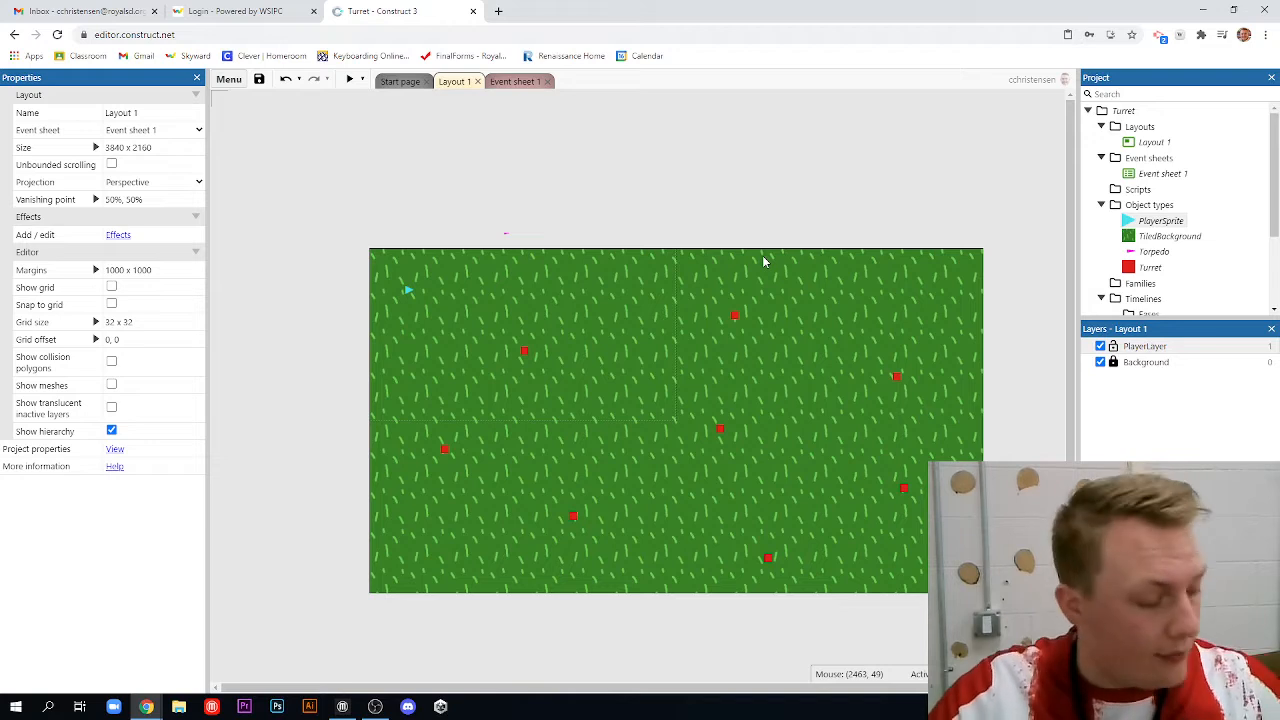
mouse_move(894, 265)
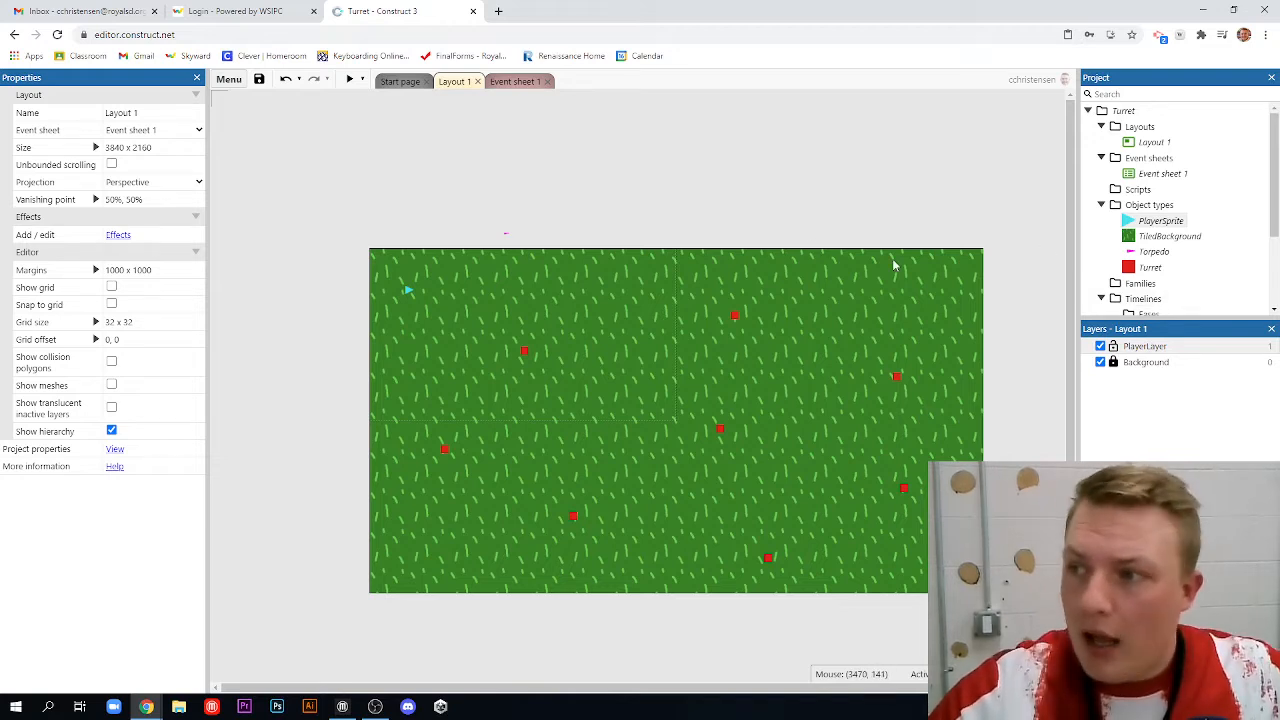
mouse_move(510, 237)
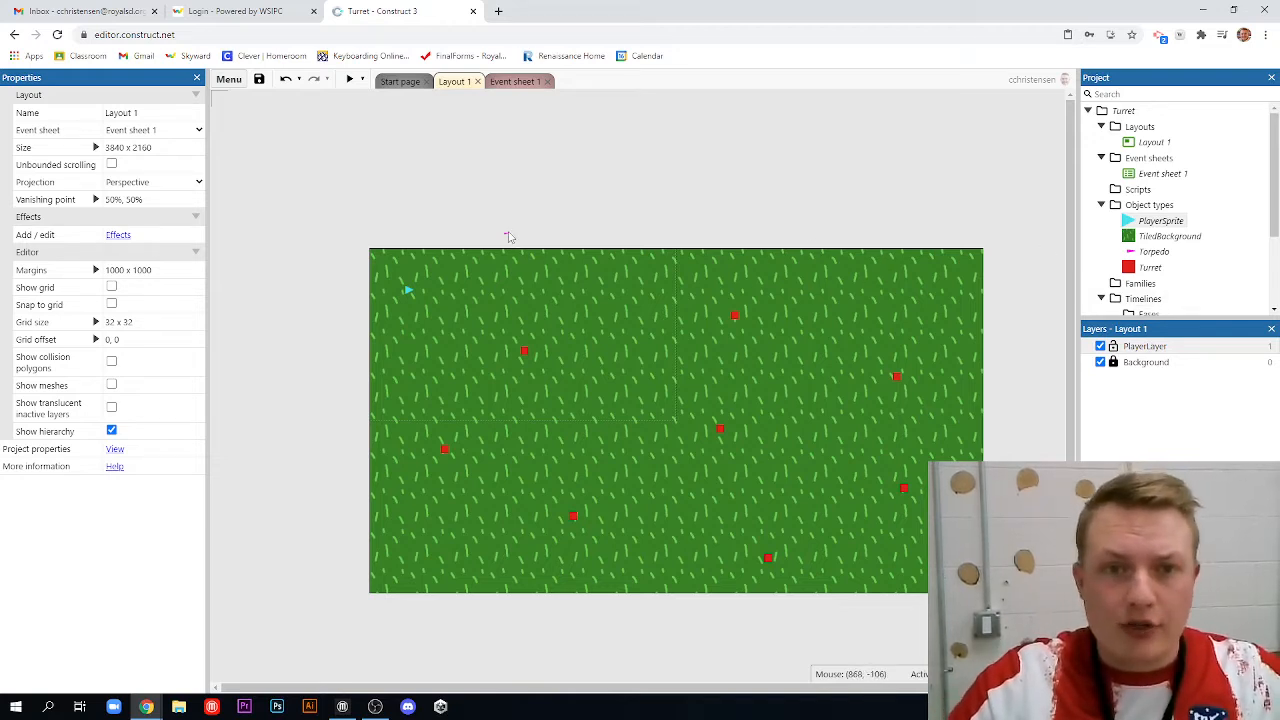
double_click(1154, 251)
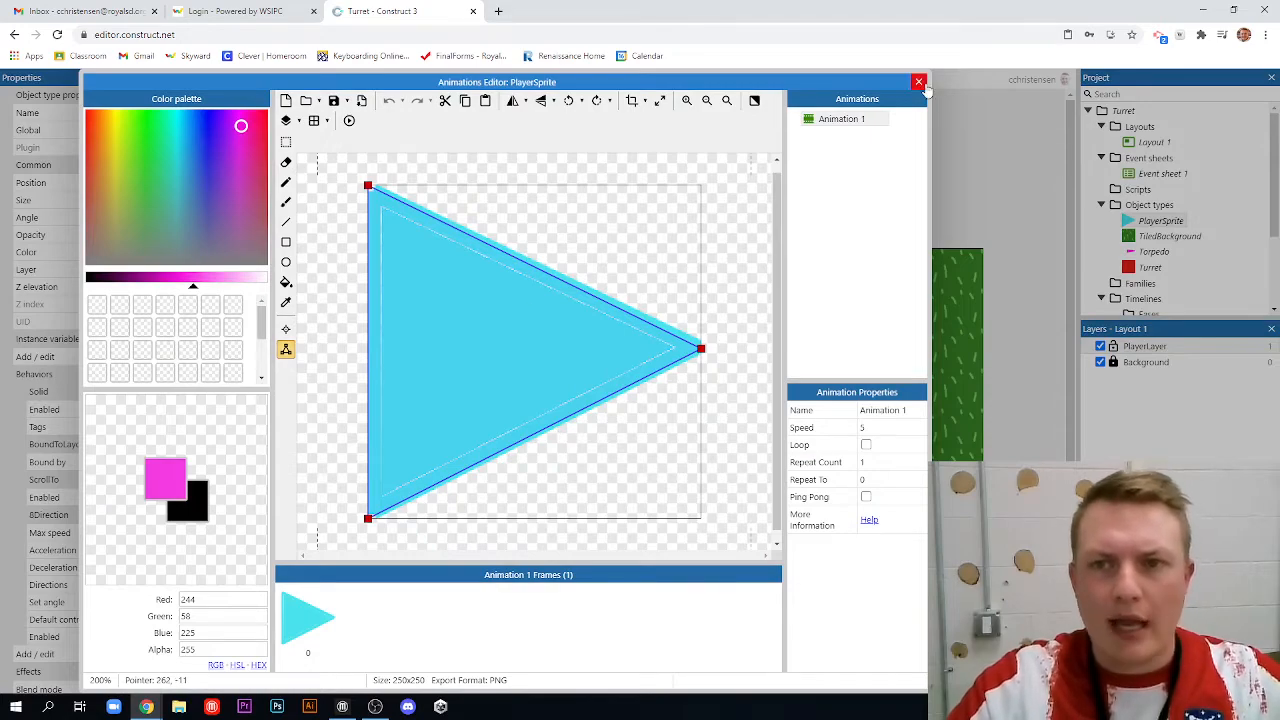
left_click(918, 81)
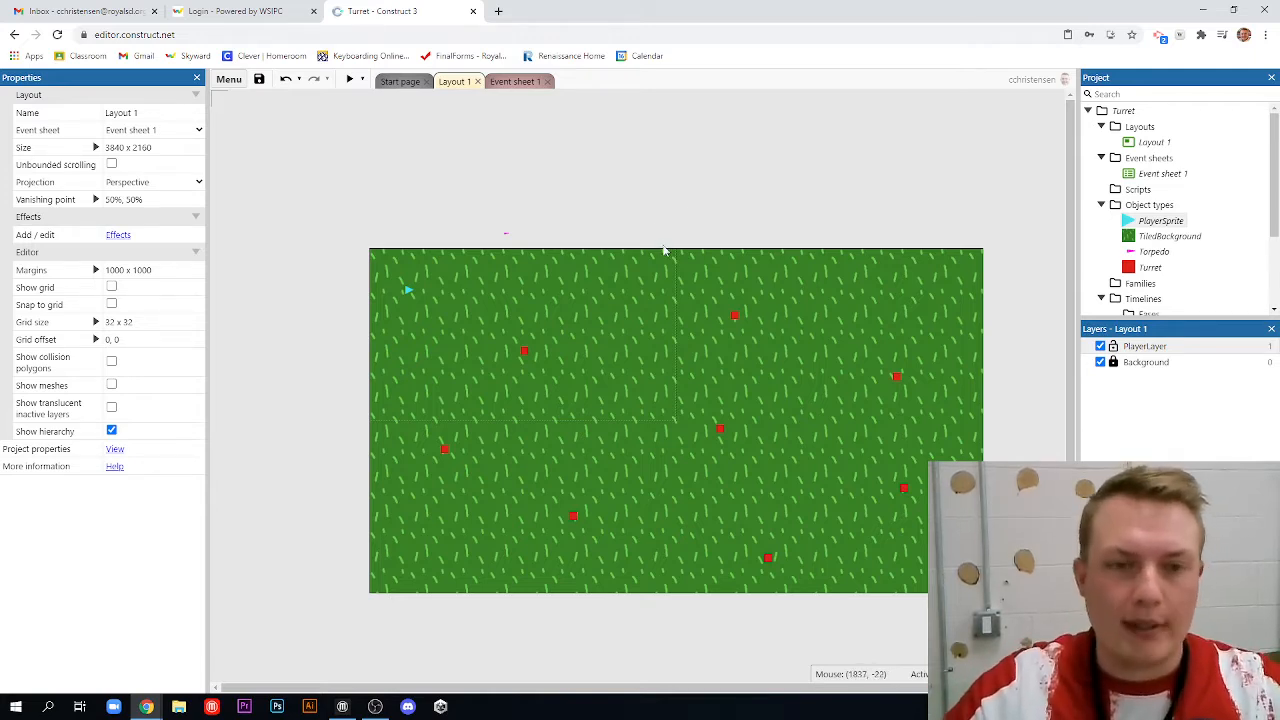
mouse_move(558, 330)
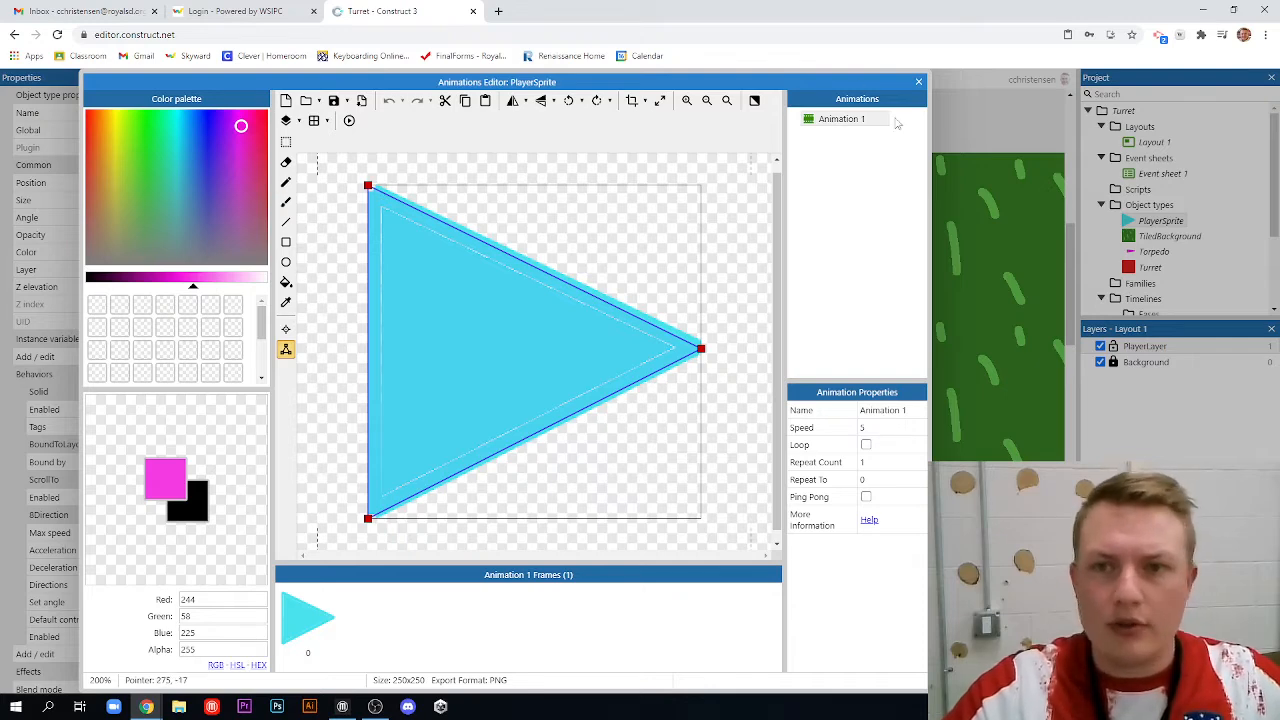
Rename Animation 1 to Moving and add a second animation to become Explosion
right_click(840, 119)
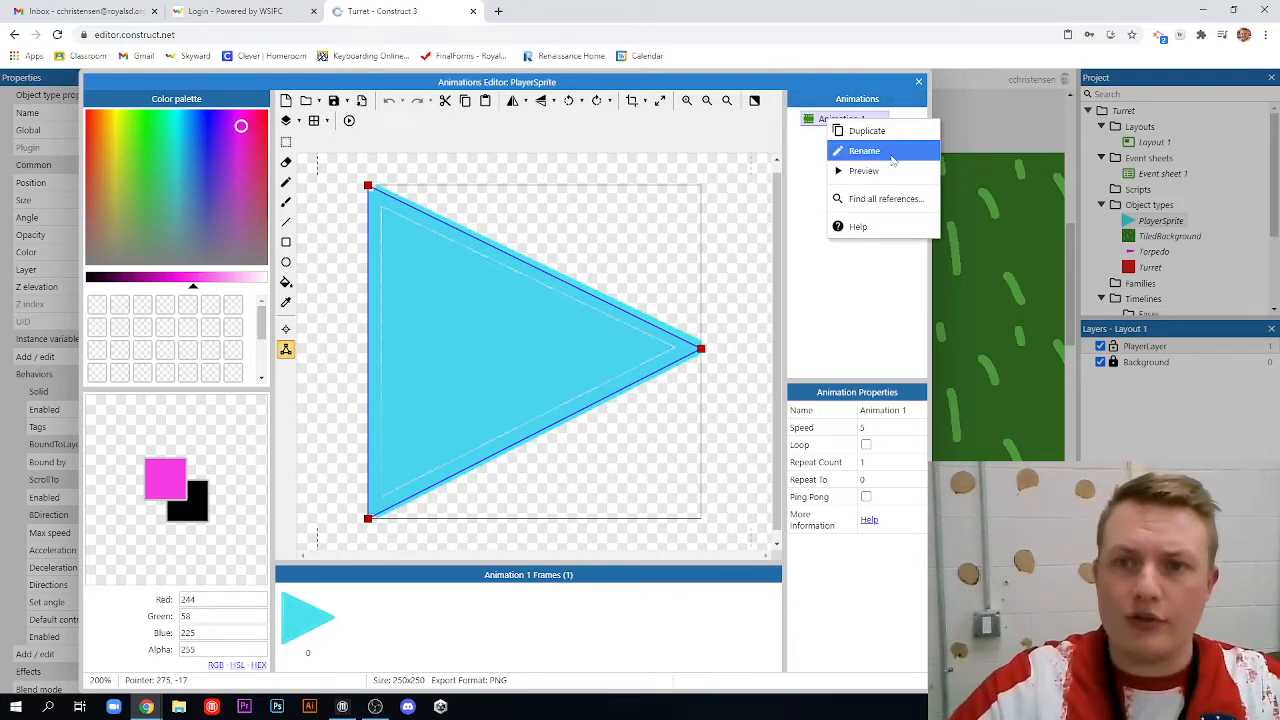
left_click(864, 150)
type("Moving")
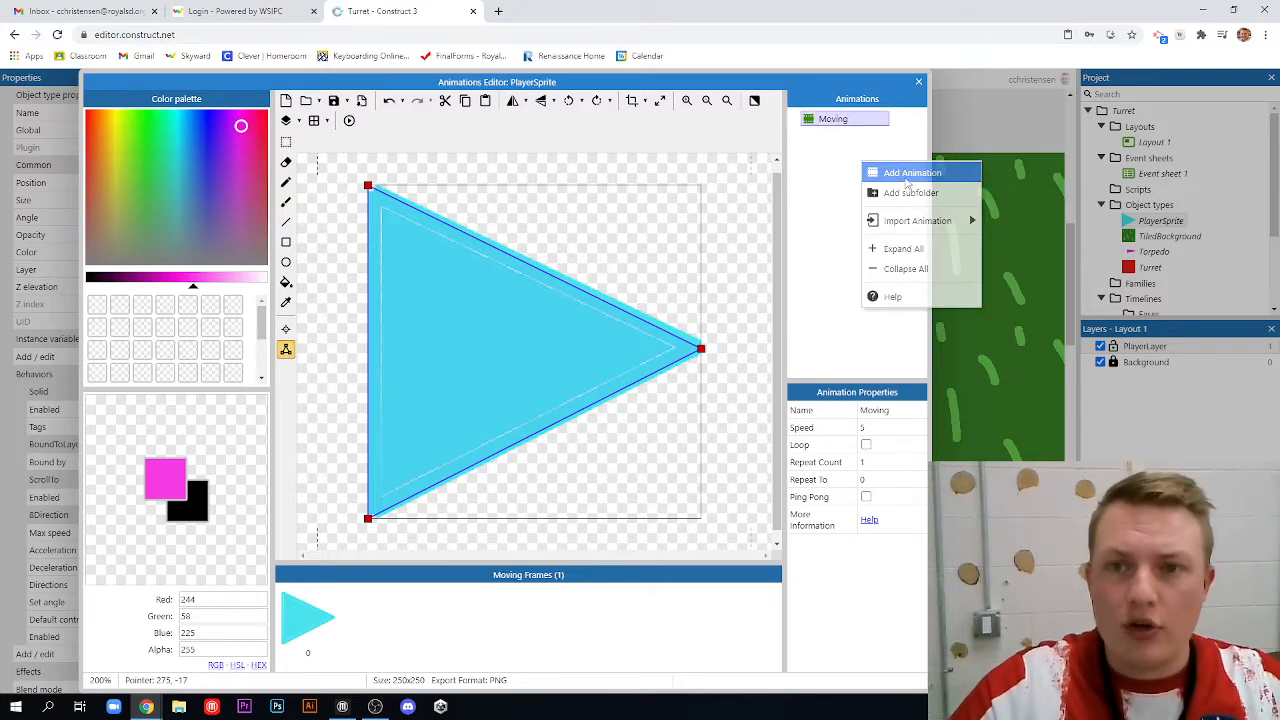
left_click(911, 172)
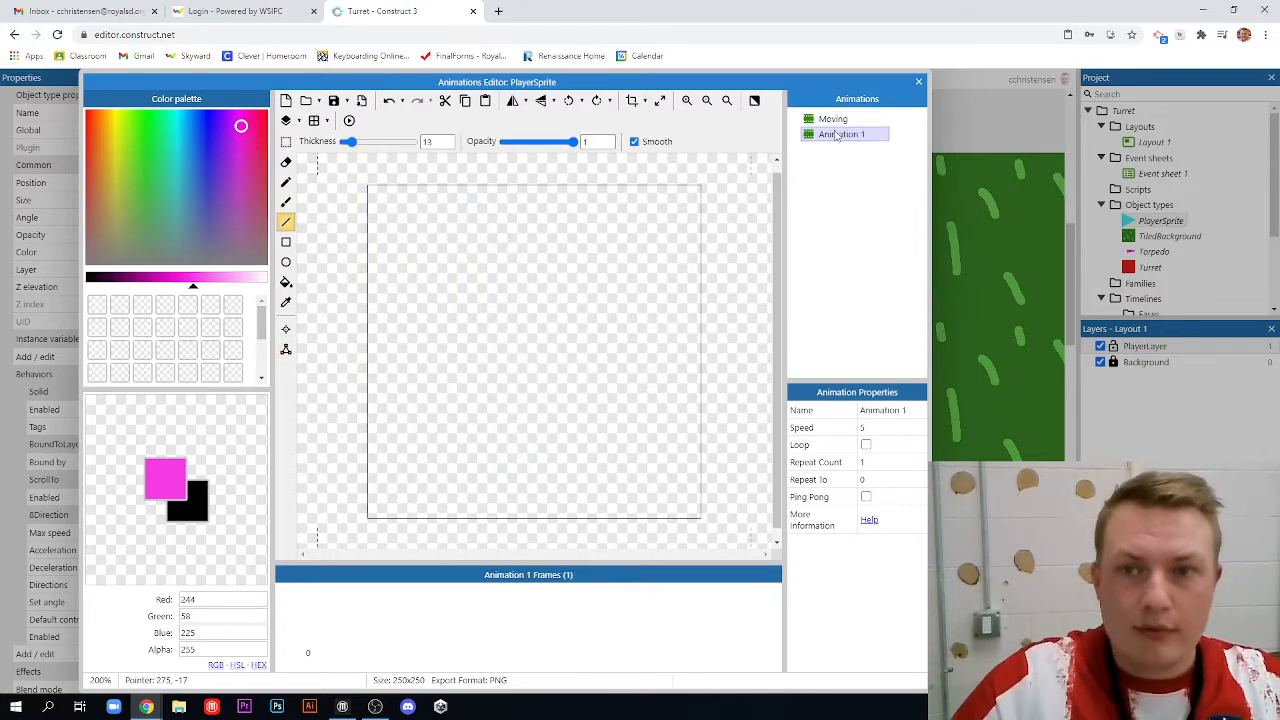
right_click(843, 134)
type("Explosion")
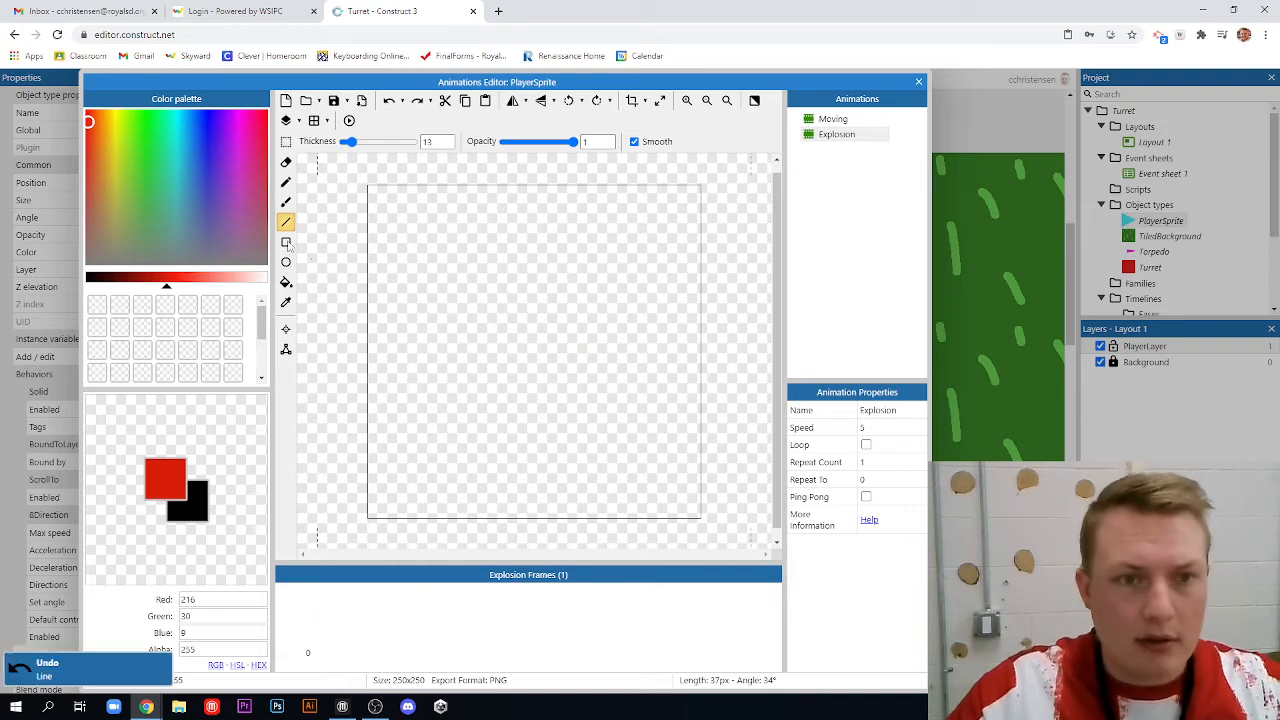
Paint the Explosion frame as a red centre with yellow and orange rays
left_click(286, 202)
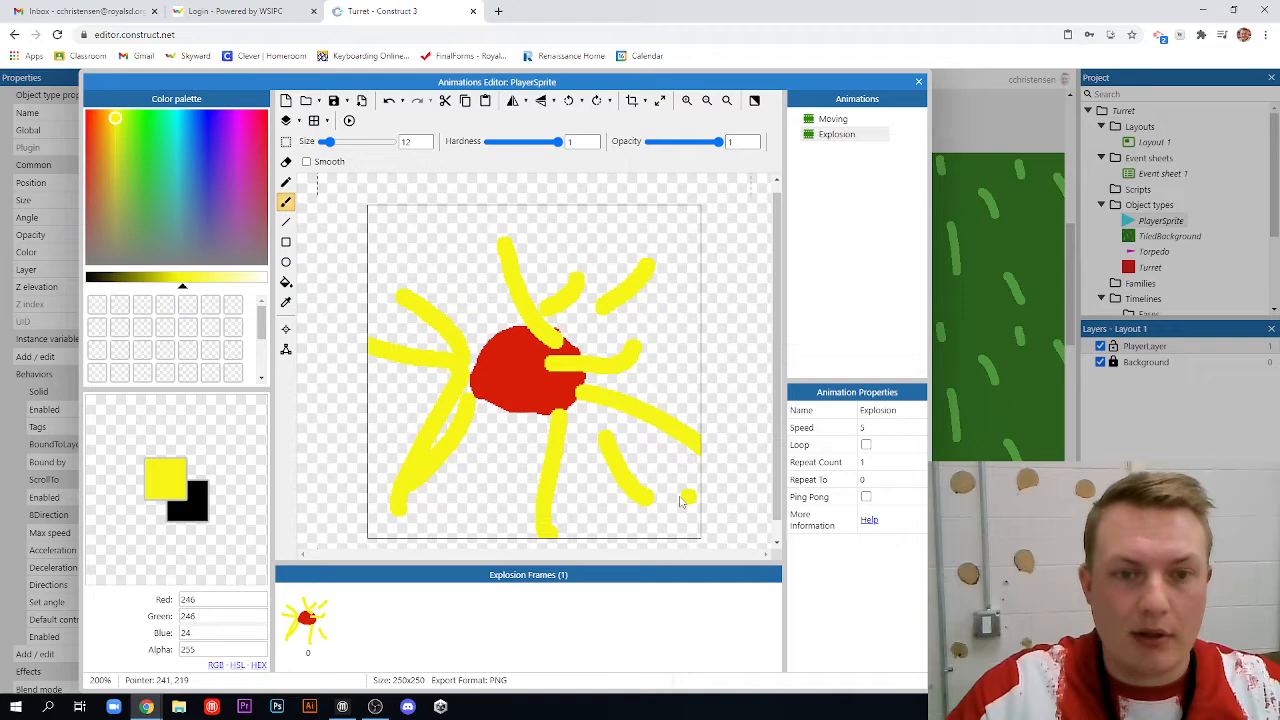
left_click(100, 147)
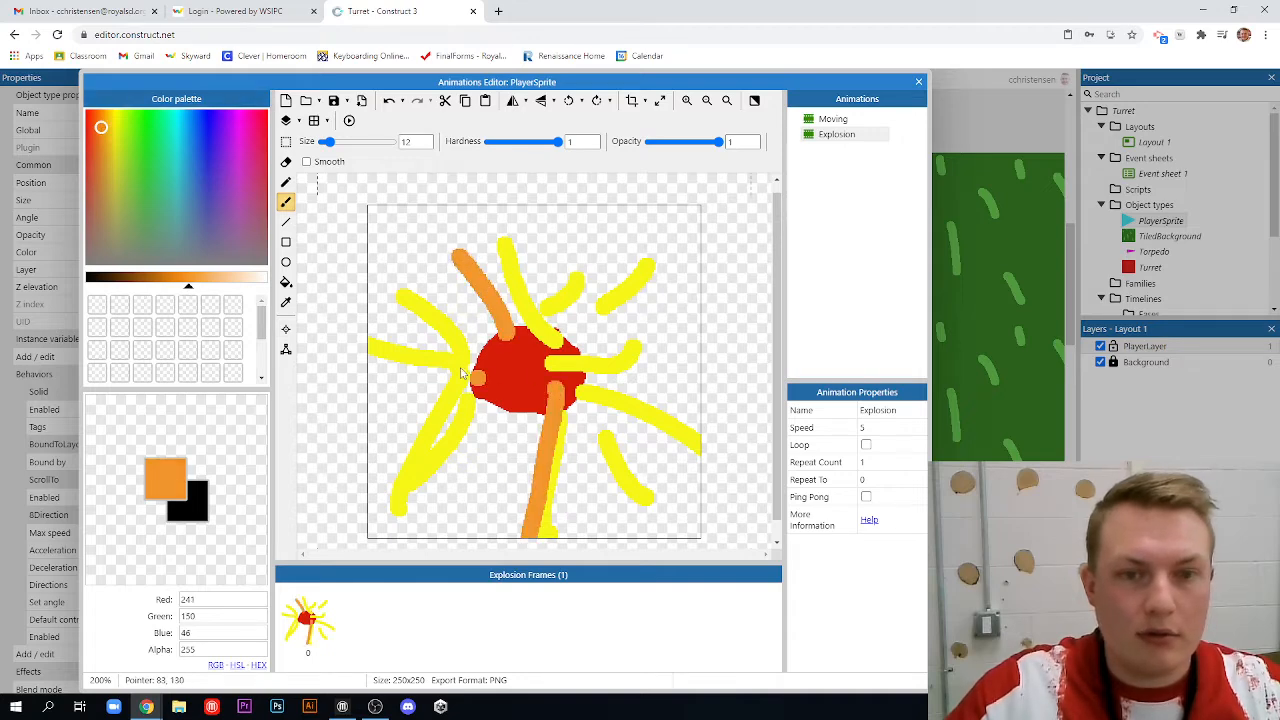
right_click(307, 620)
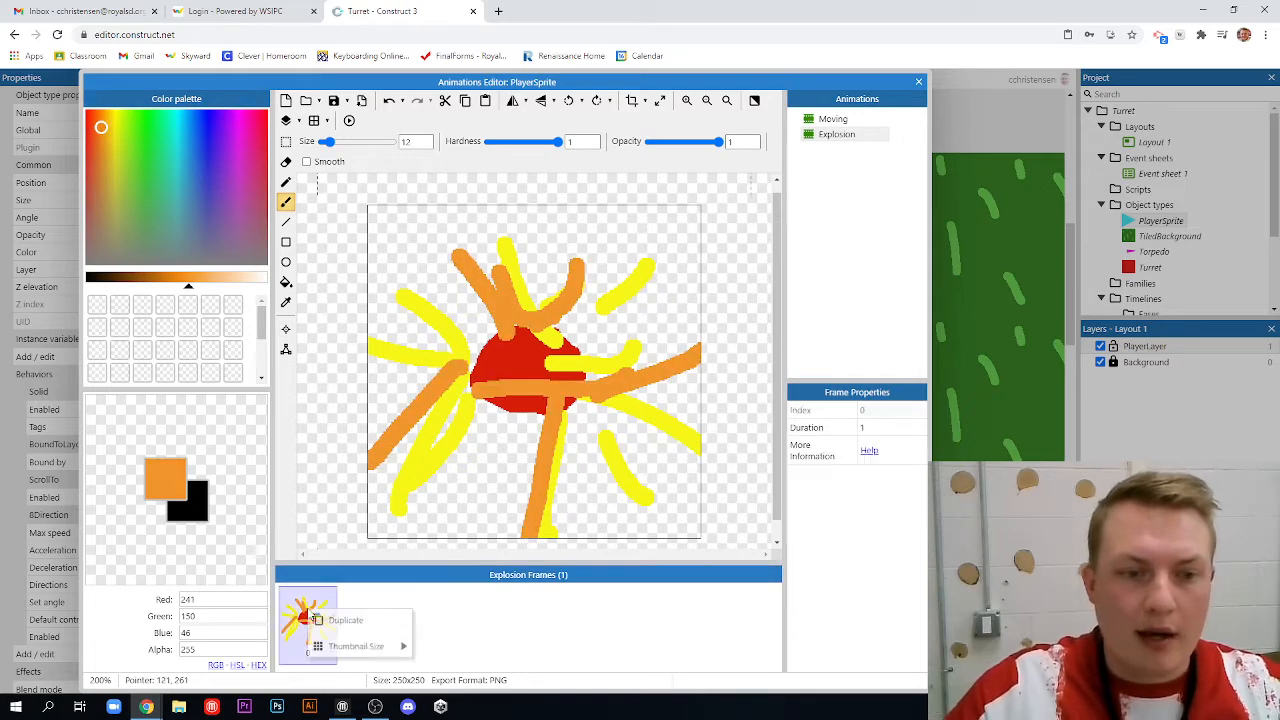
Duplicate frame 0, paint denser red, orange, yellow strokes on frame 1, then duplicate it
left_click(345, 619)
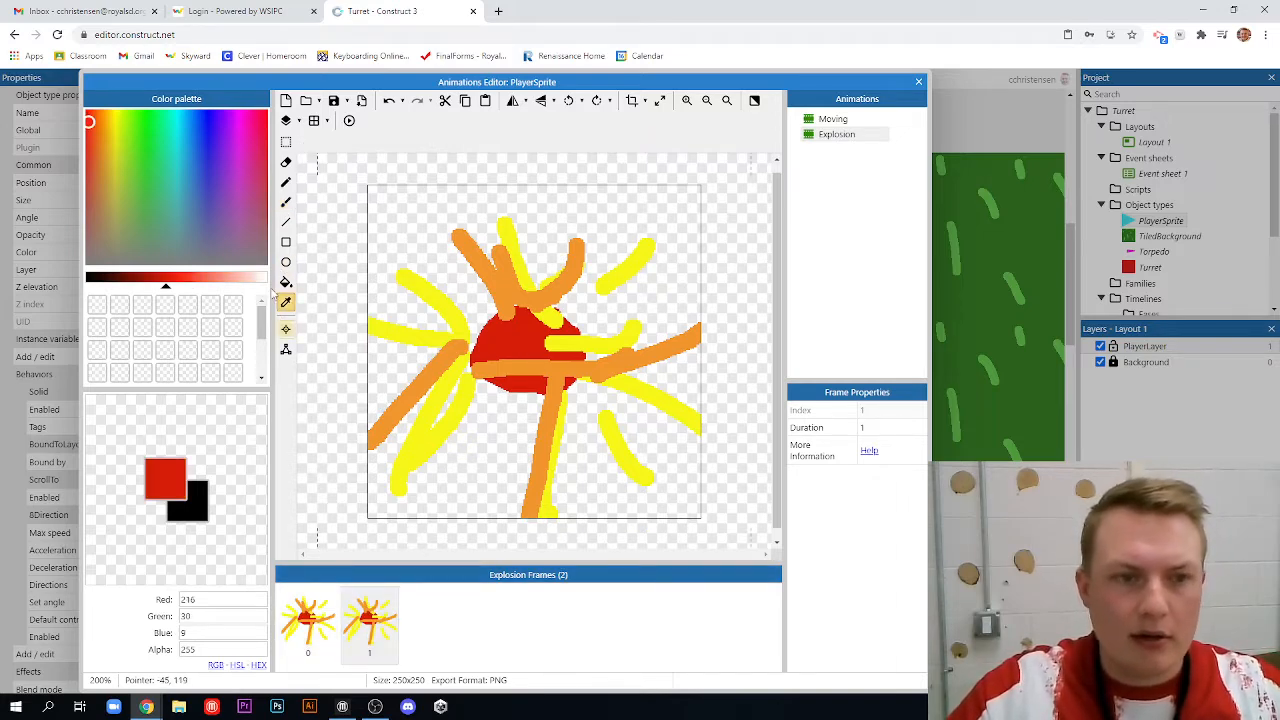
left_click(286, 202)
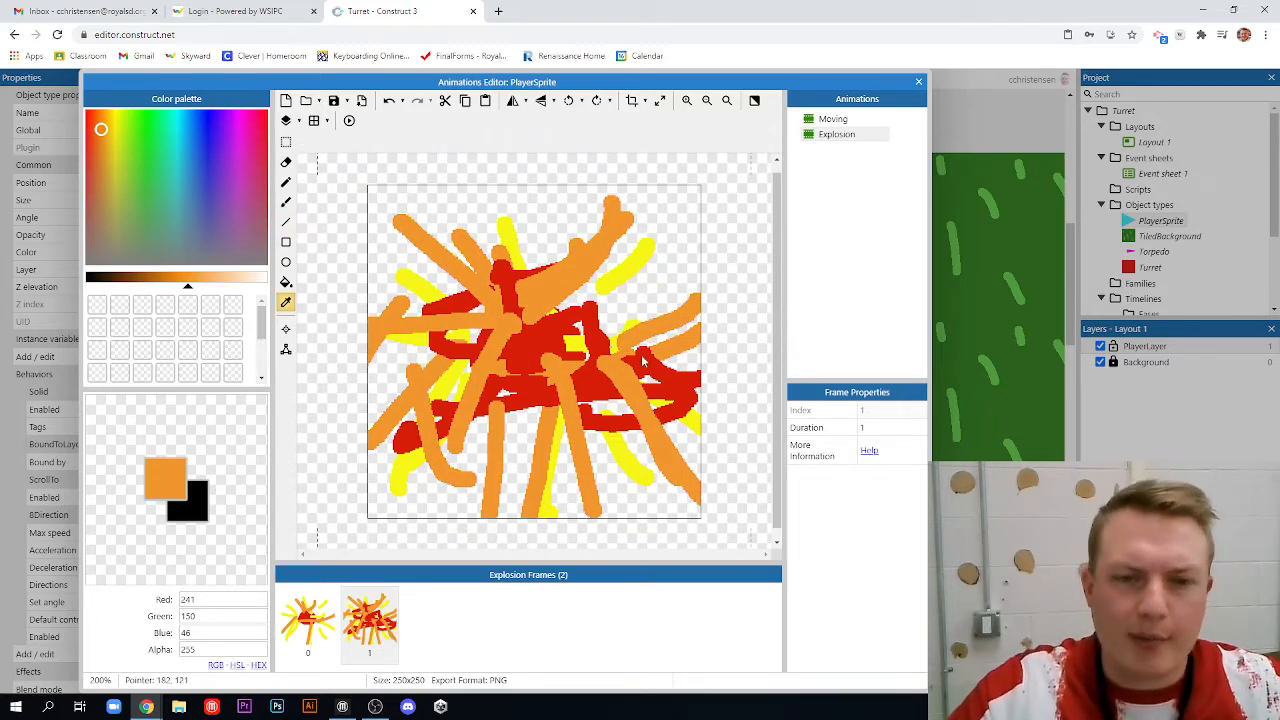
left_click(285, 202)
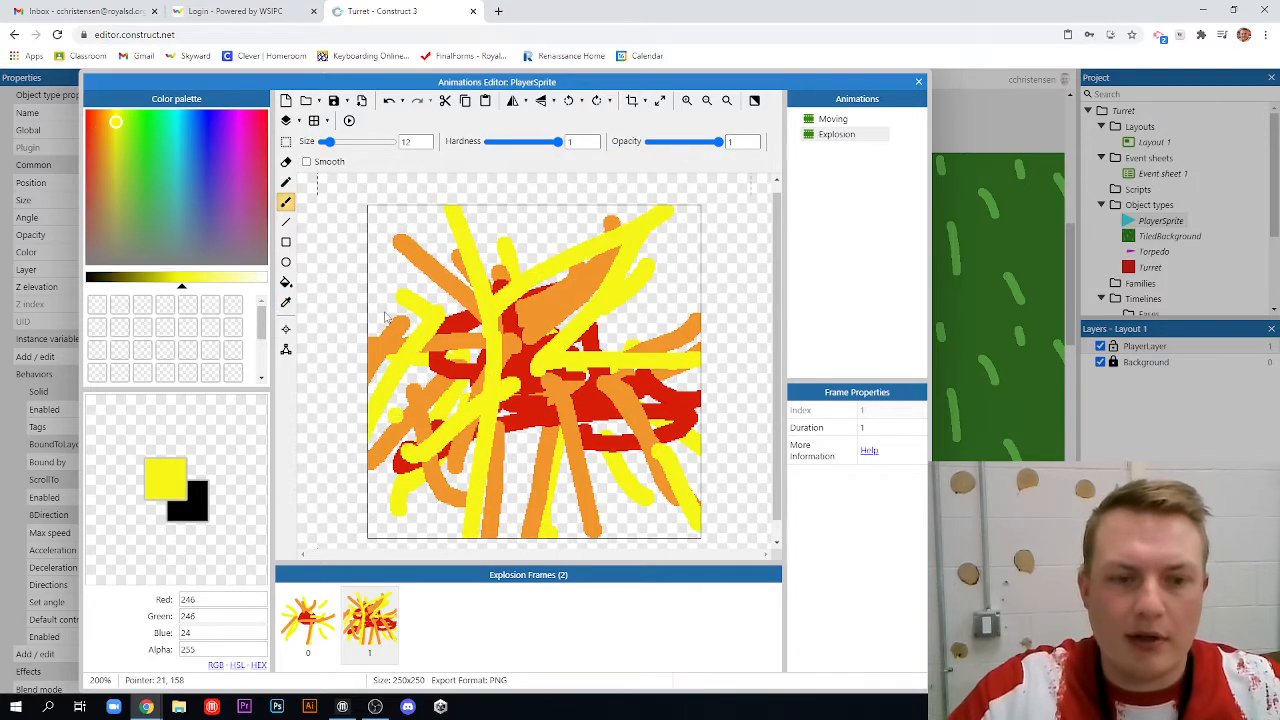
right_click(369, 623)
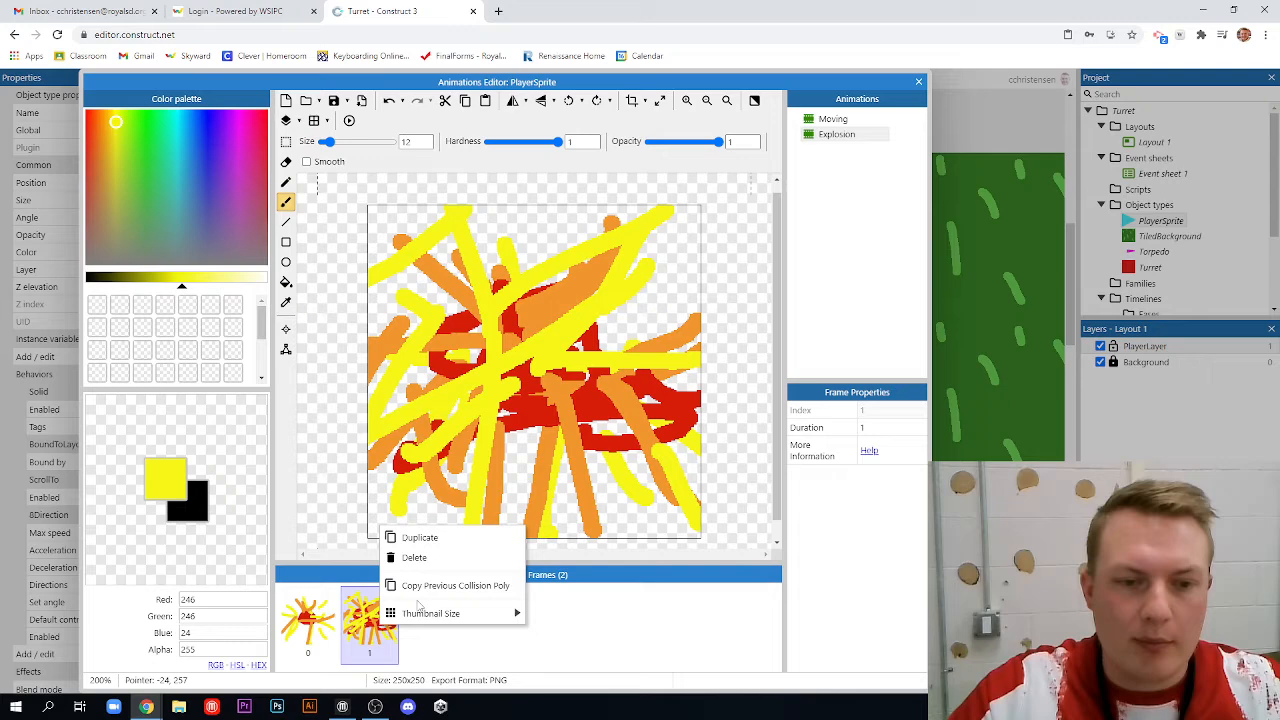
left_click(419, 537)
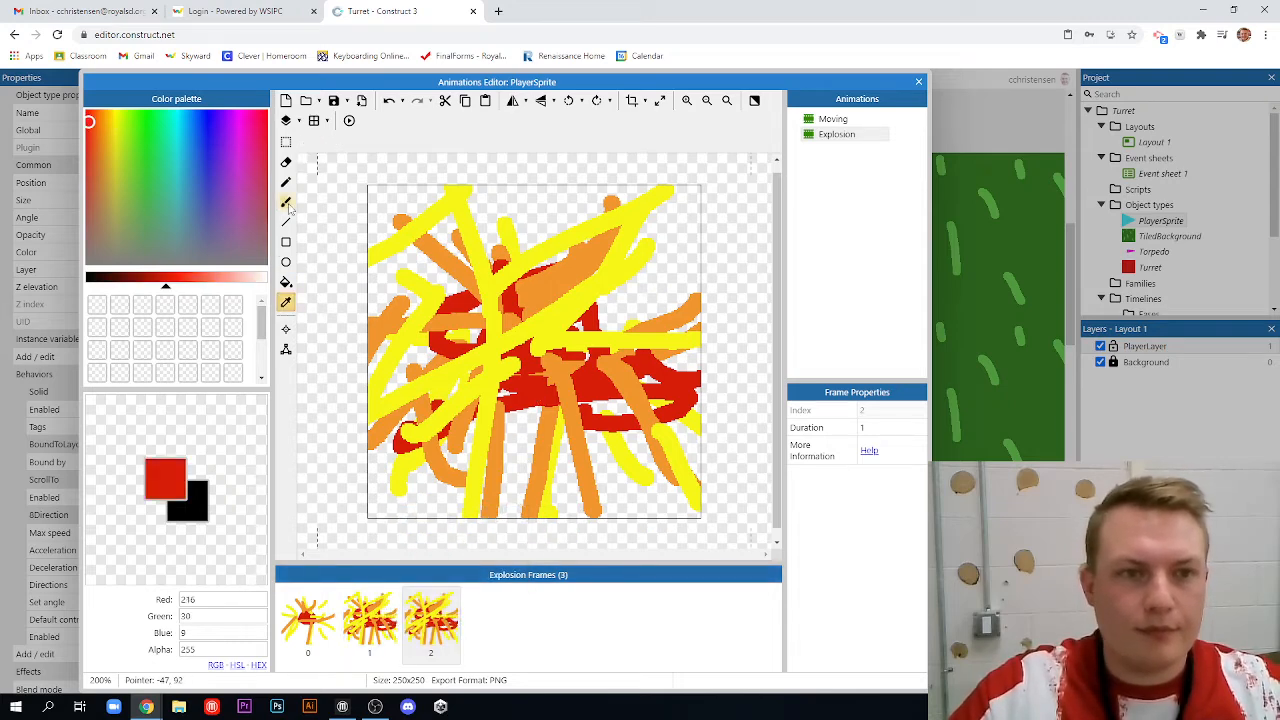
Brush thick red and orange strokes across the third Explosion frame
left_click(286, 182)
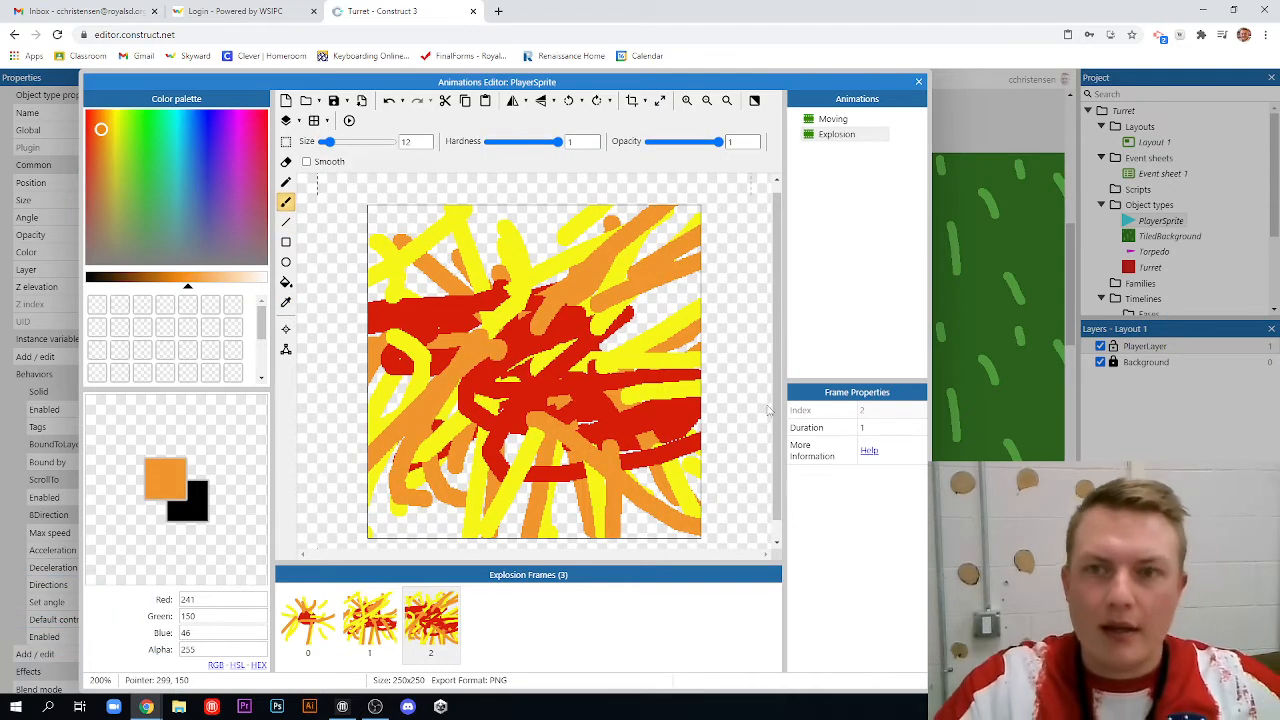
Give the Explosion animation speed 10 with Ping Pong enabled, and preview it
left_click(837, 134)
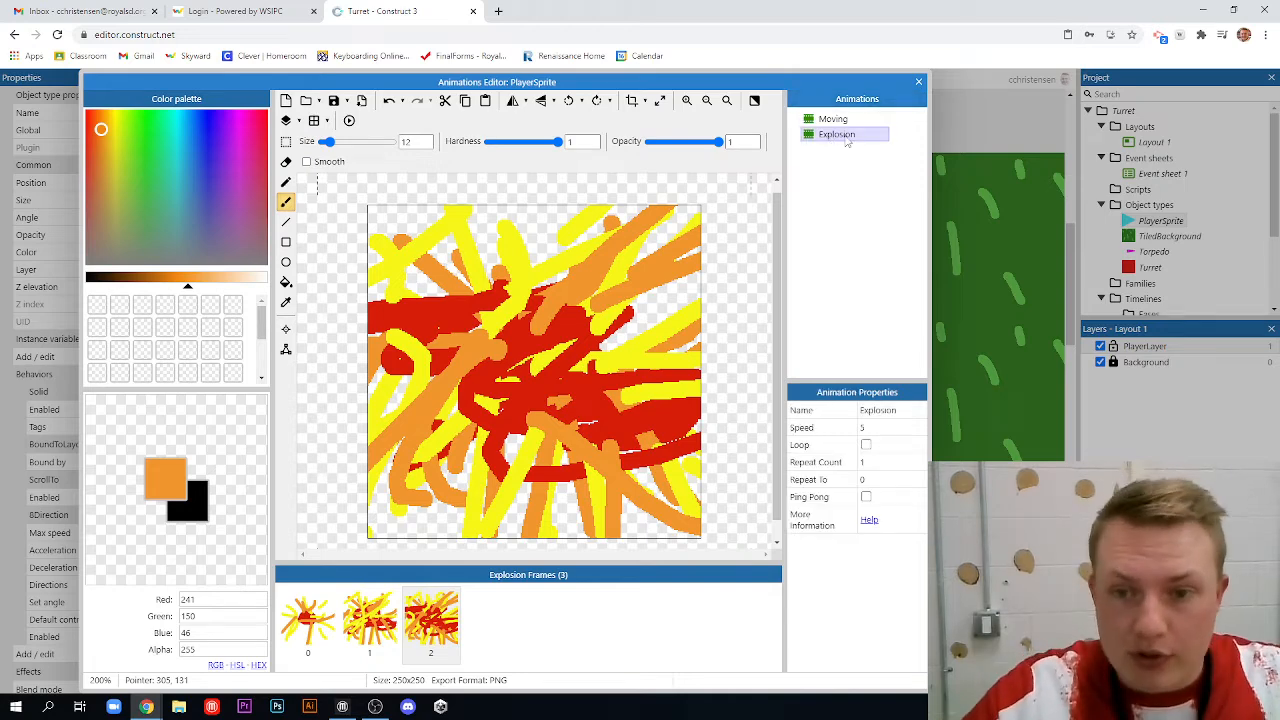
left_click(866, 497)
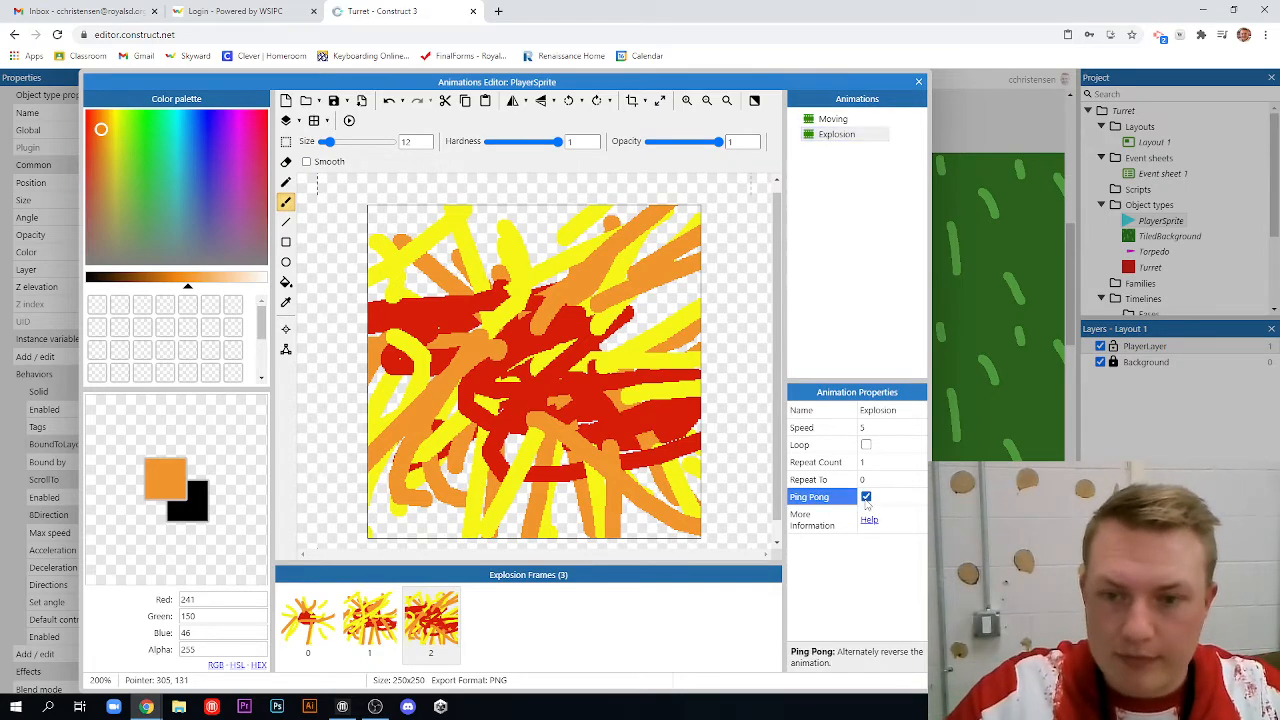
left_click(890, 427)
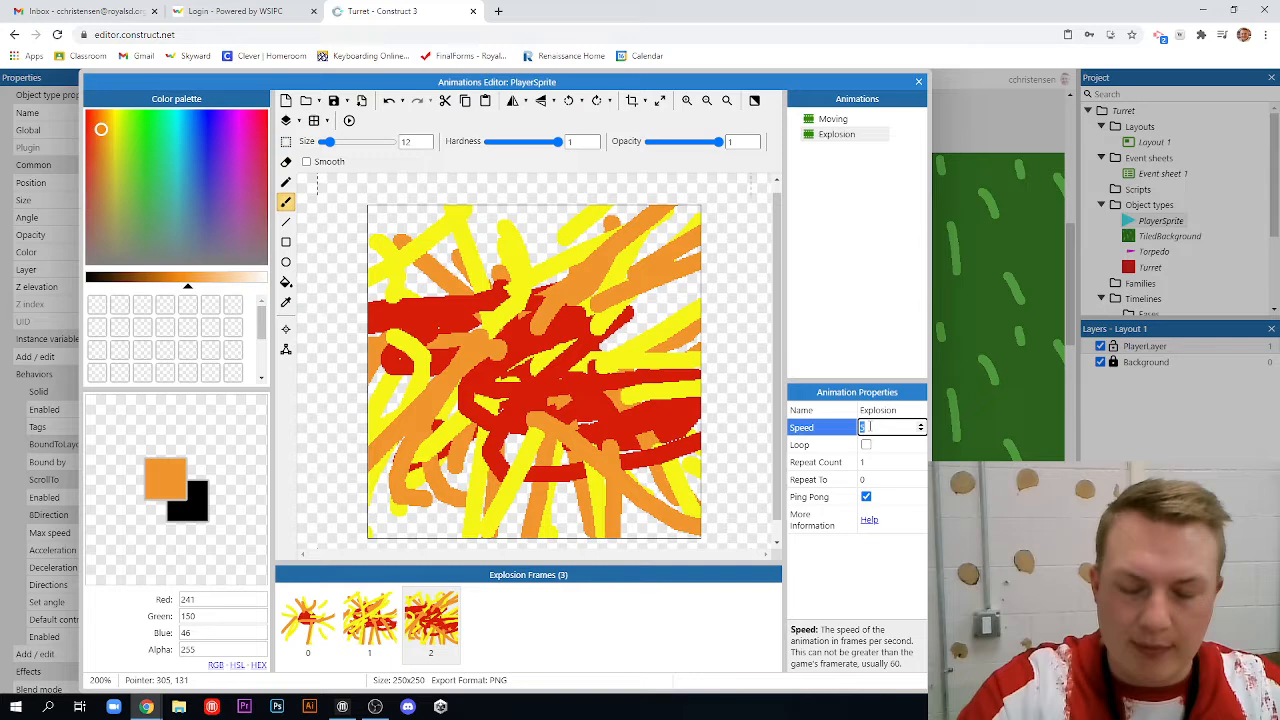
type("10")
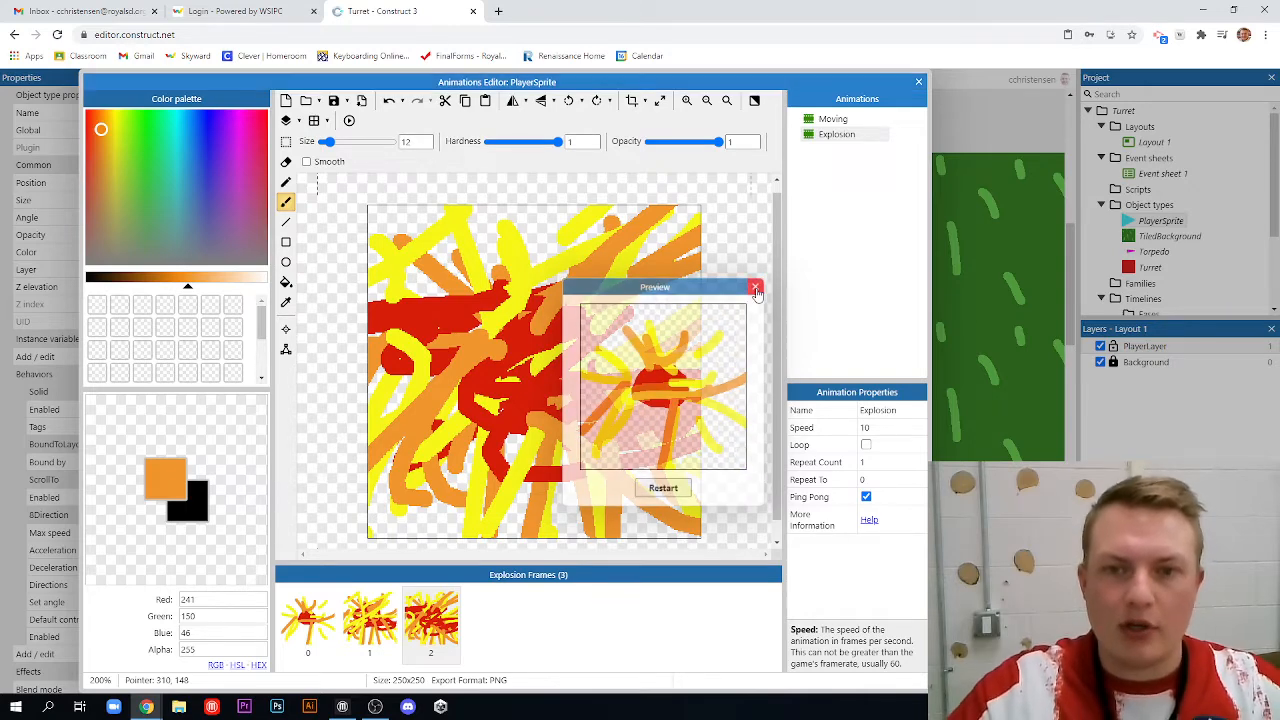
left_click(756, 288)
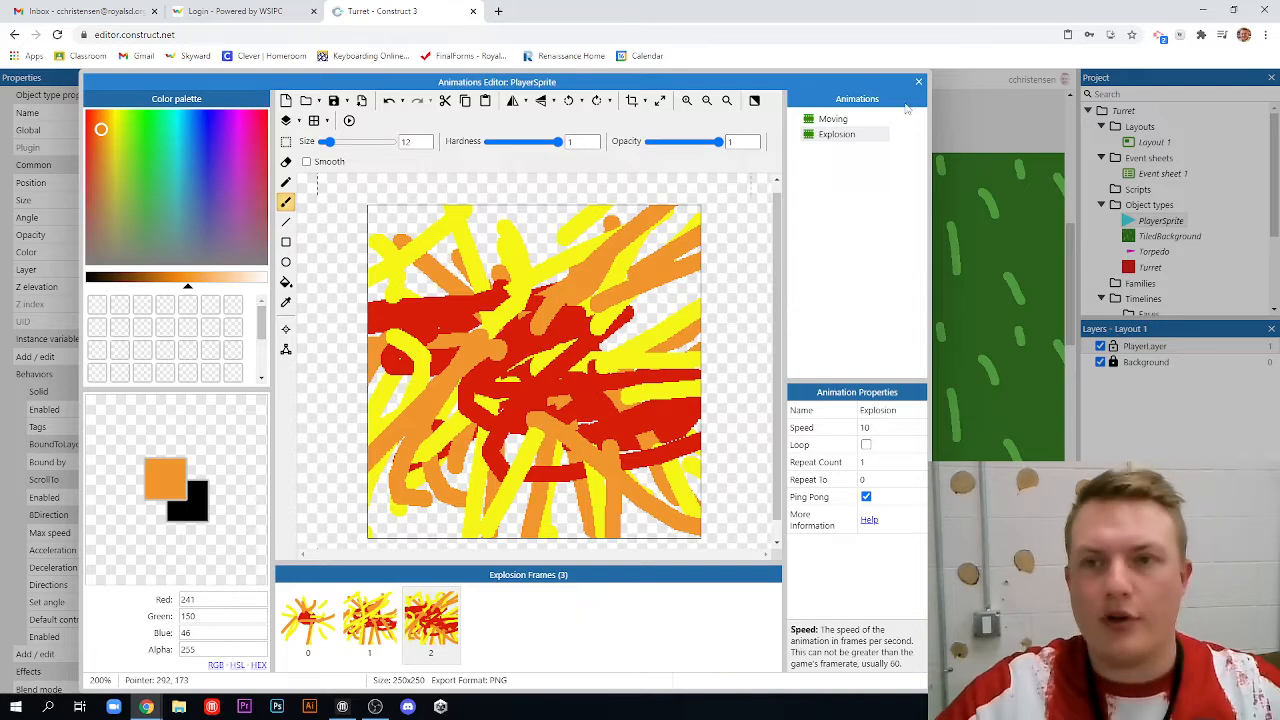
left_click(836, 134)
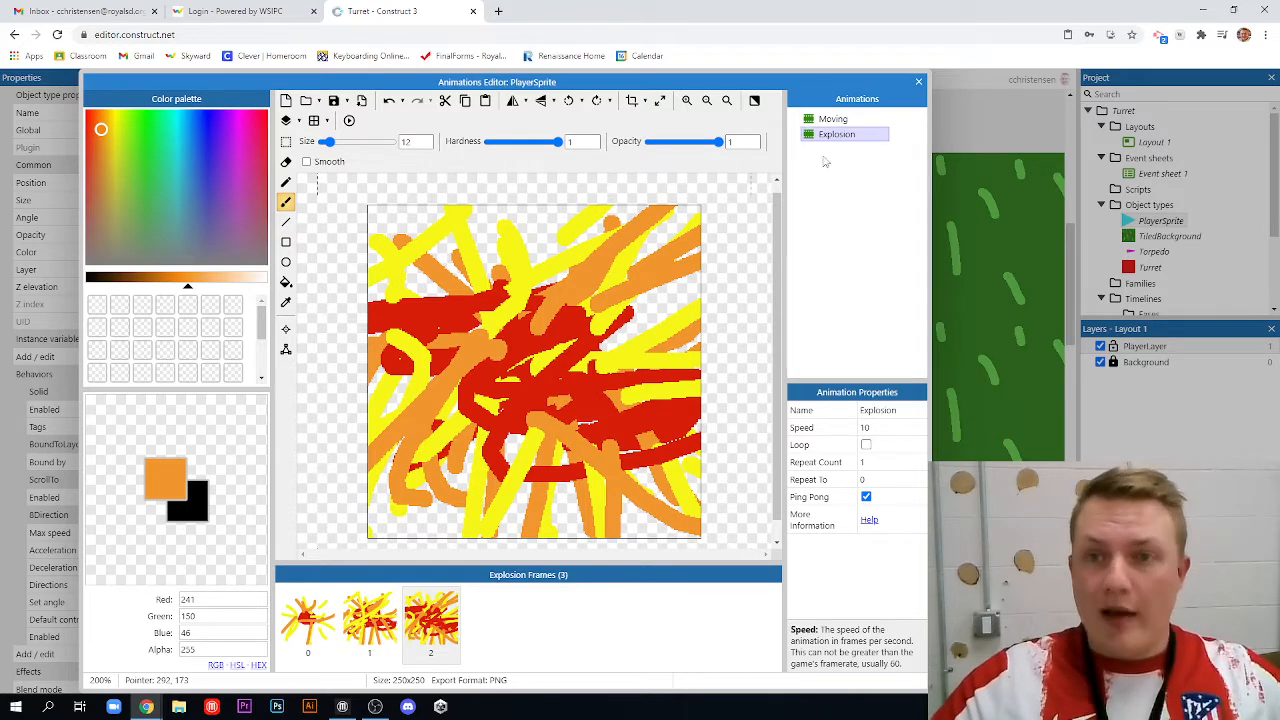
left_click(833, 119)
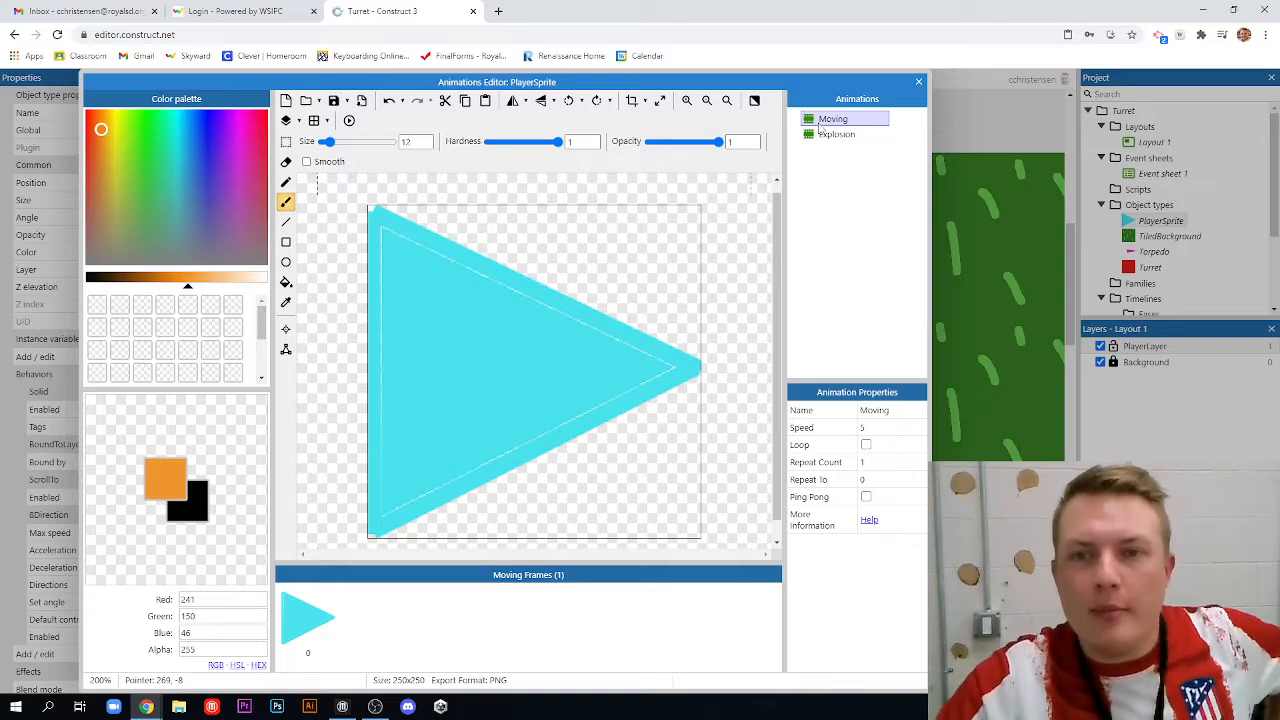
left_click(836, 133)
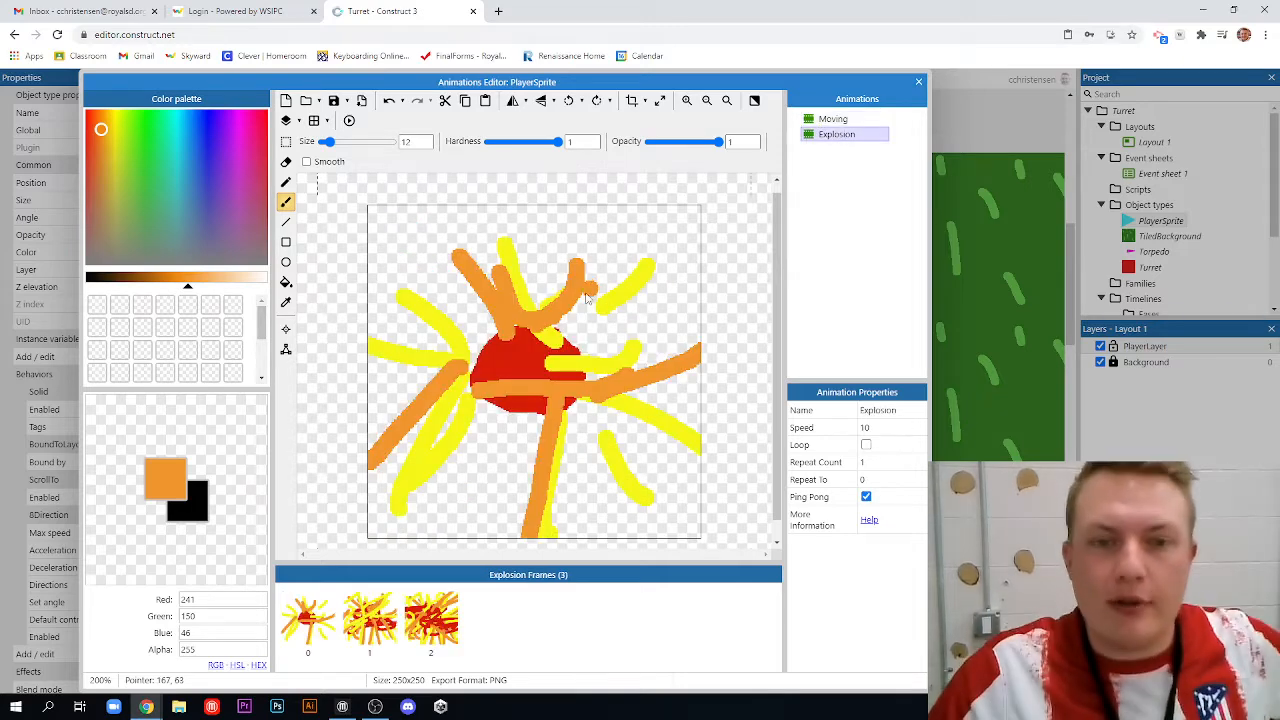
mouse_move(903, 116)
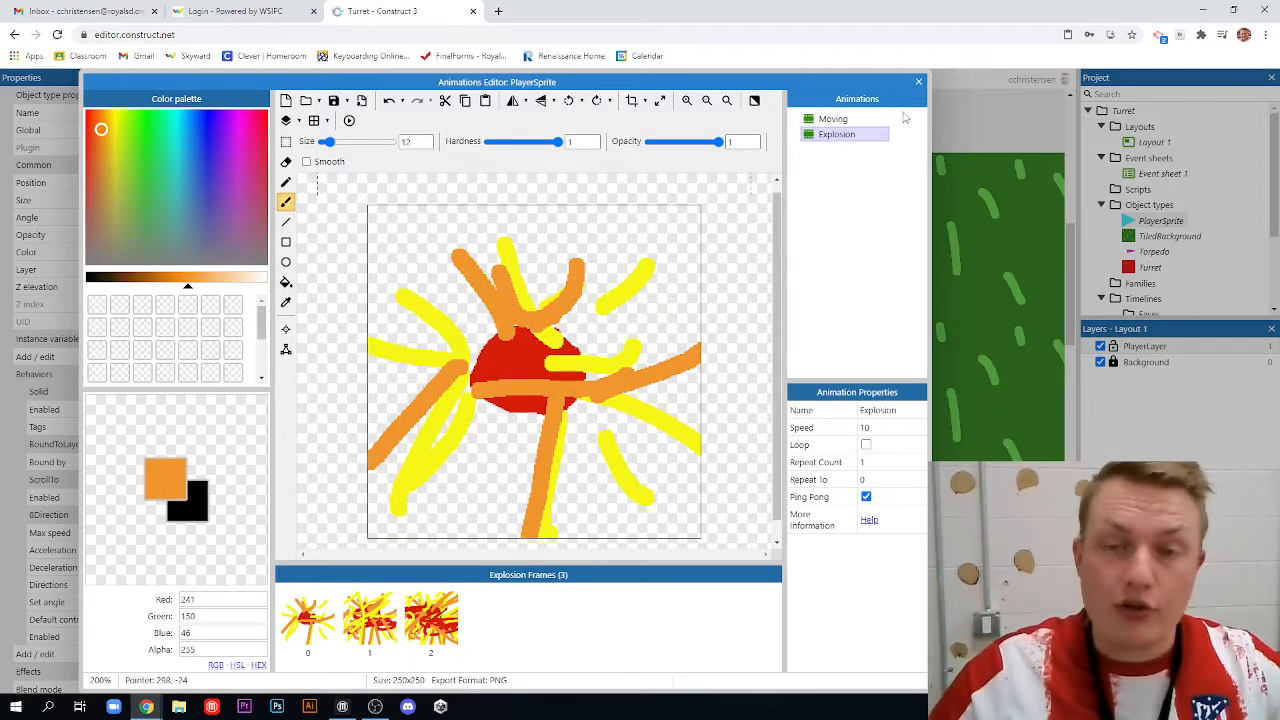
Close the Animations Editor and switch to Event sheet 1
left_click(918, 81)
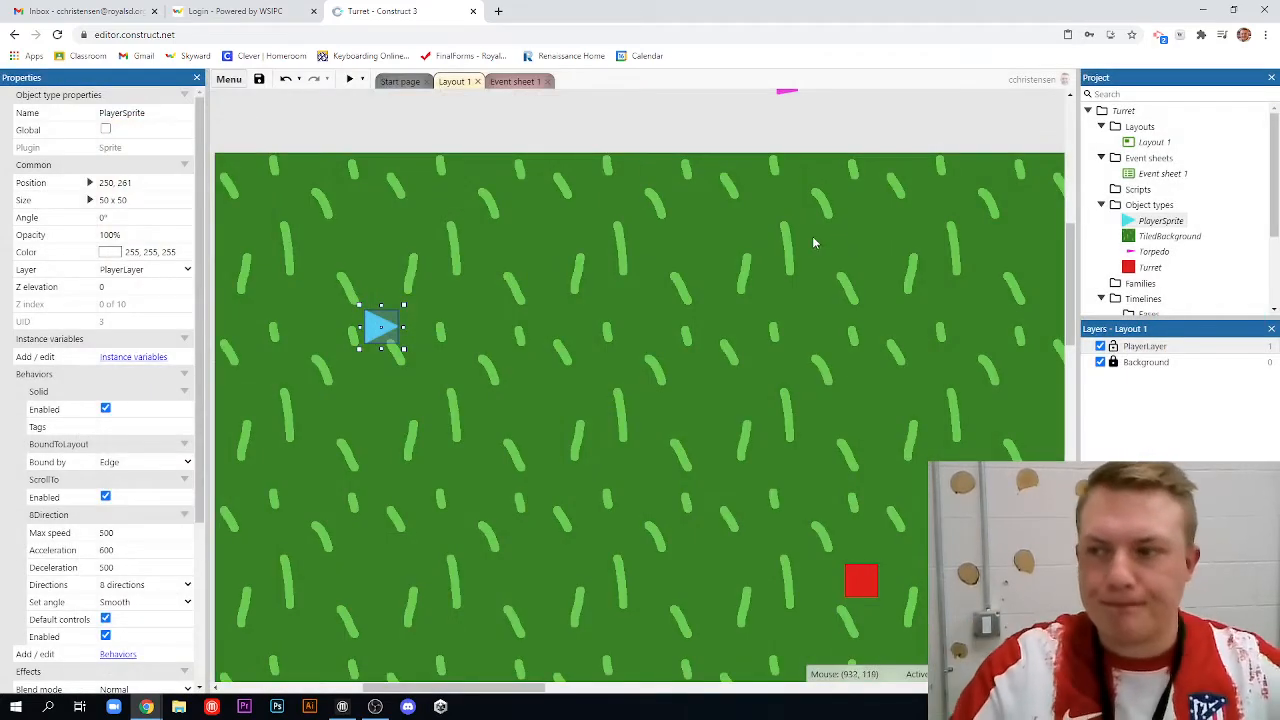
left_click(514, 81)
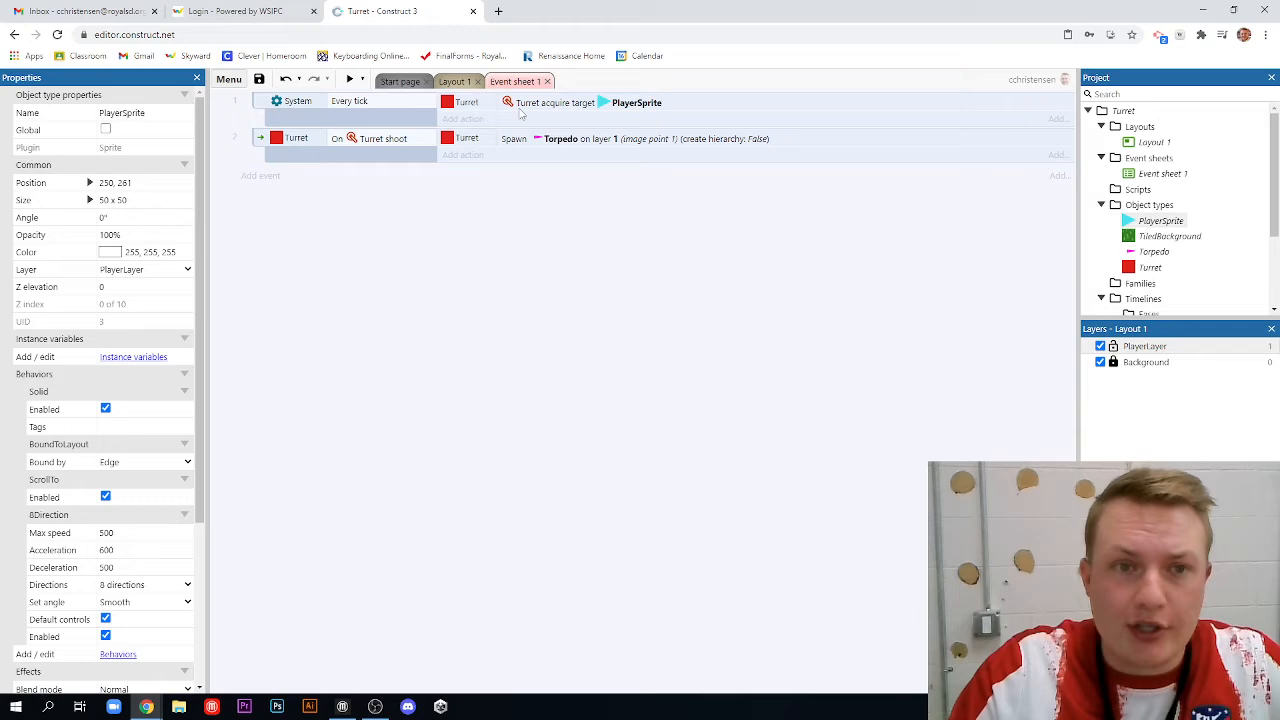
Add event: PlayerSprite On collision with Torpedo → Set animation to Explosion
left_click(260, 175)
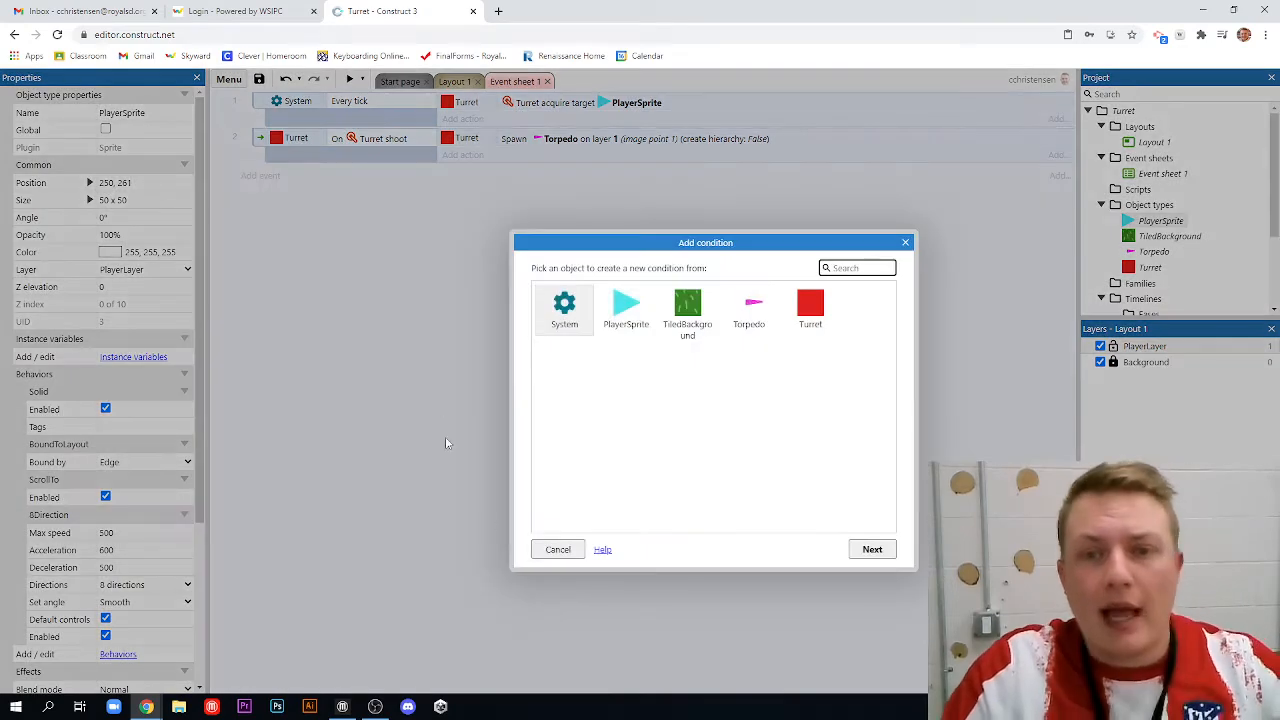
left_click(626, 308)
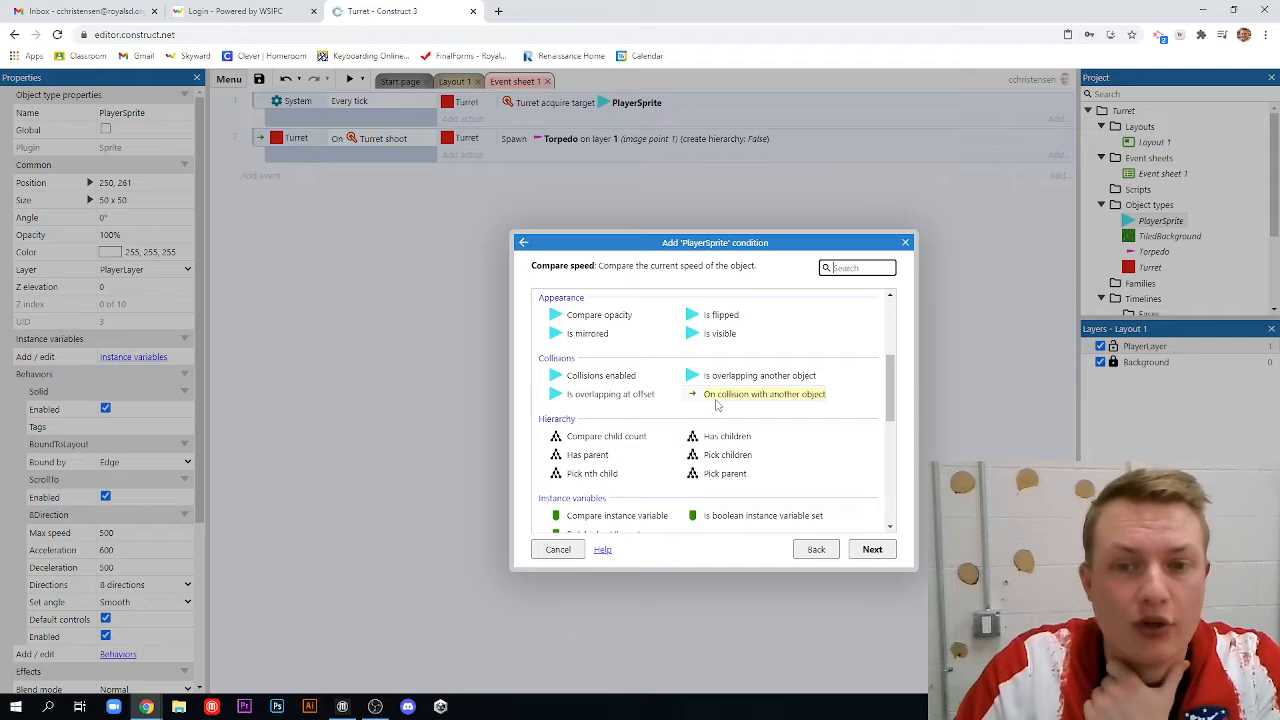
left_click(764, 393)
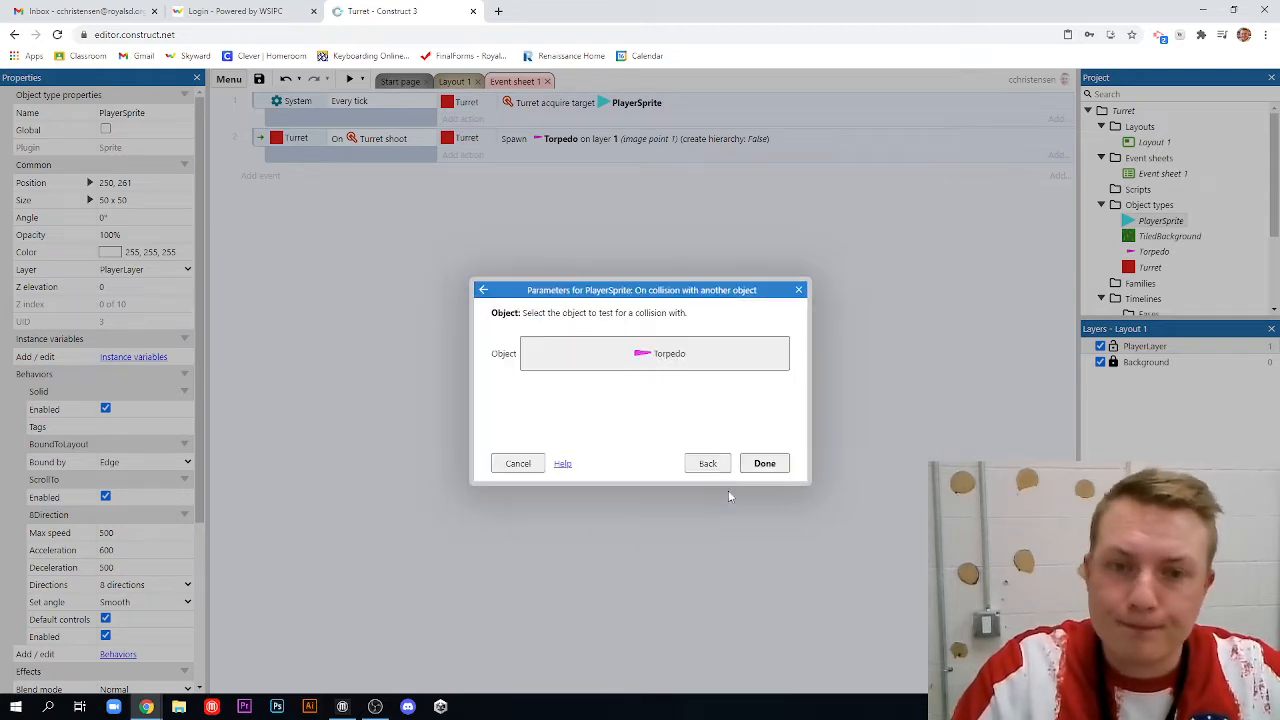
left_click(764, 463)
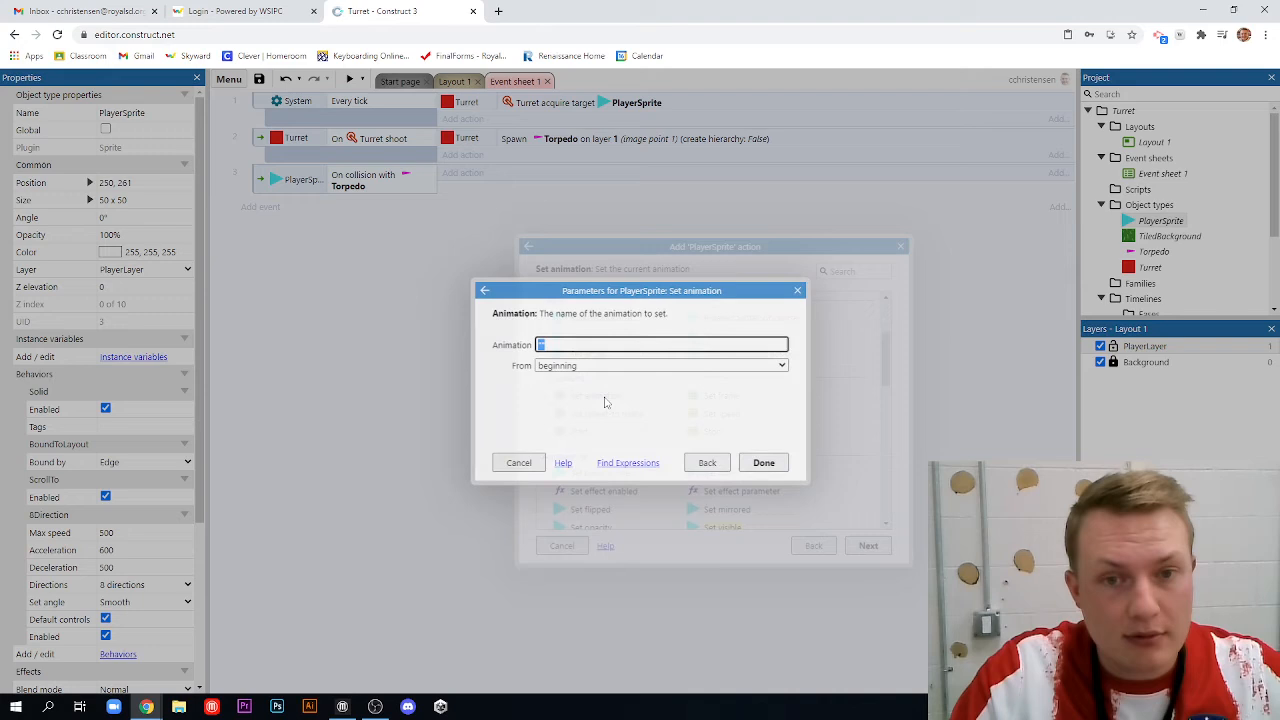
left_click(663, 344)
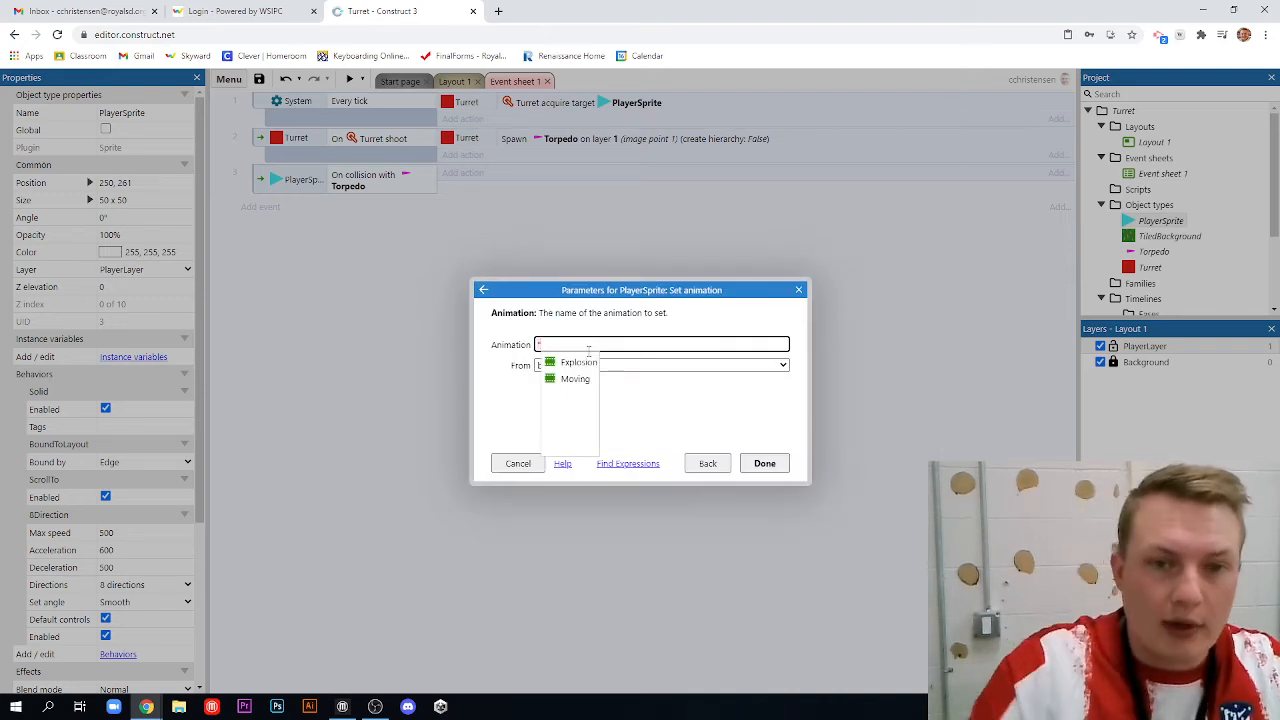
left_click(578, 362)
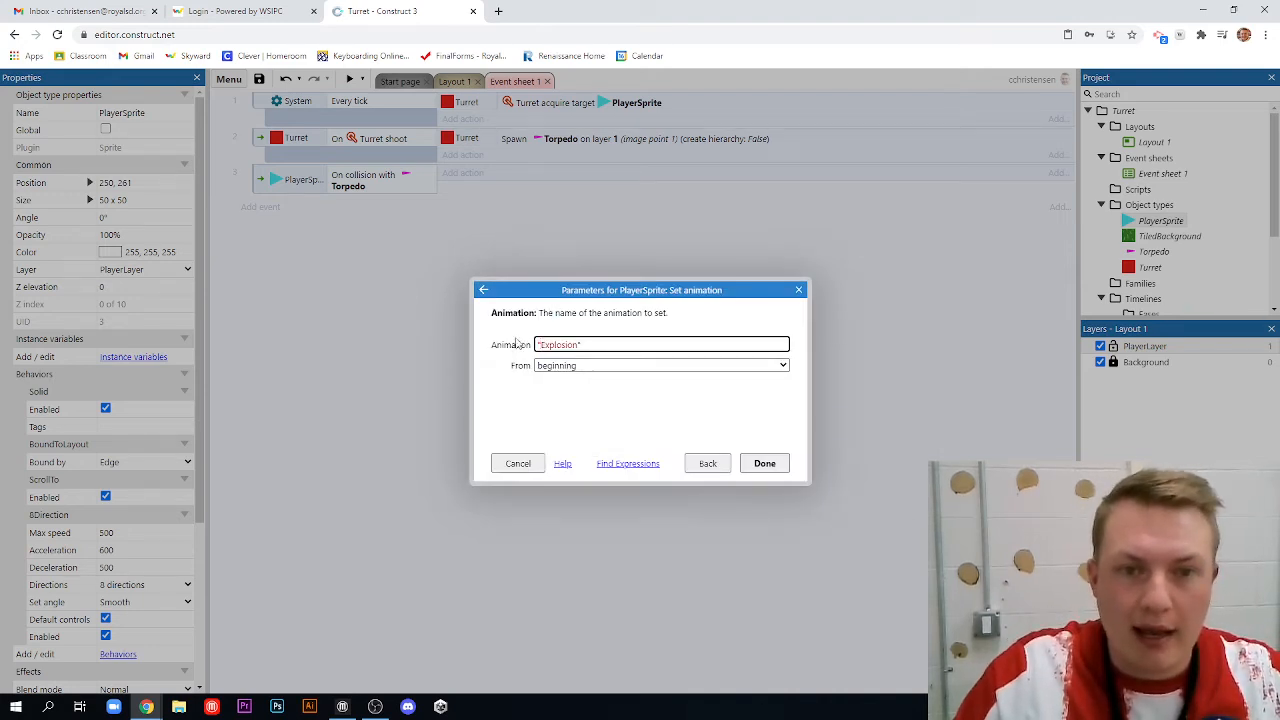
mouse_move(587, 407)
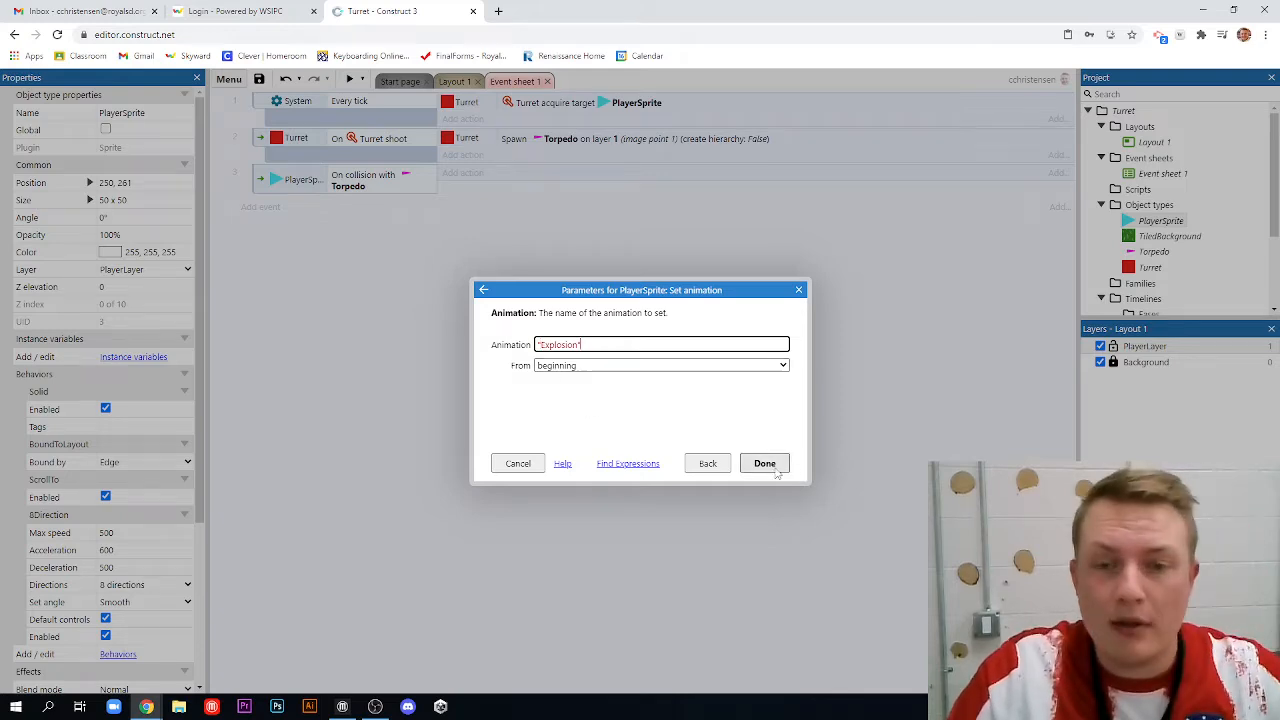
left_click(764, 463)
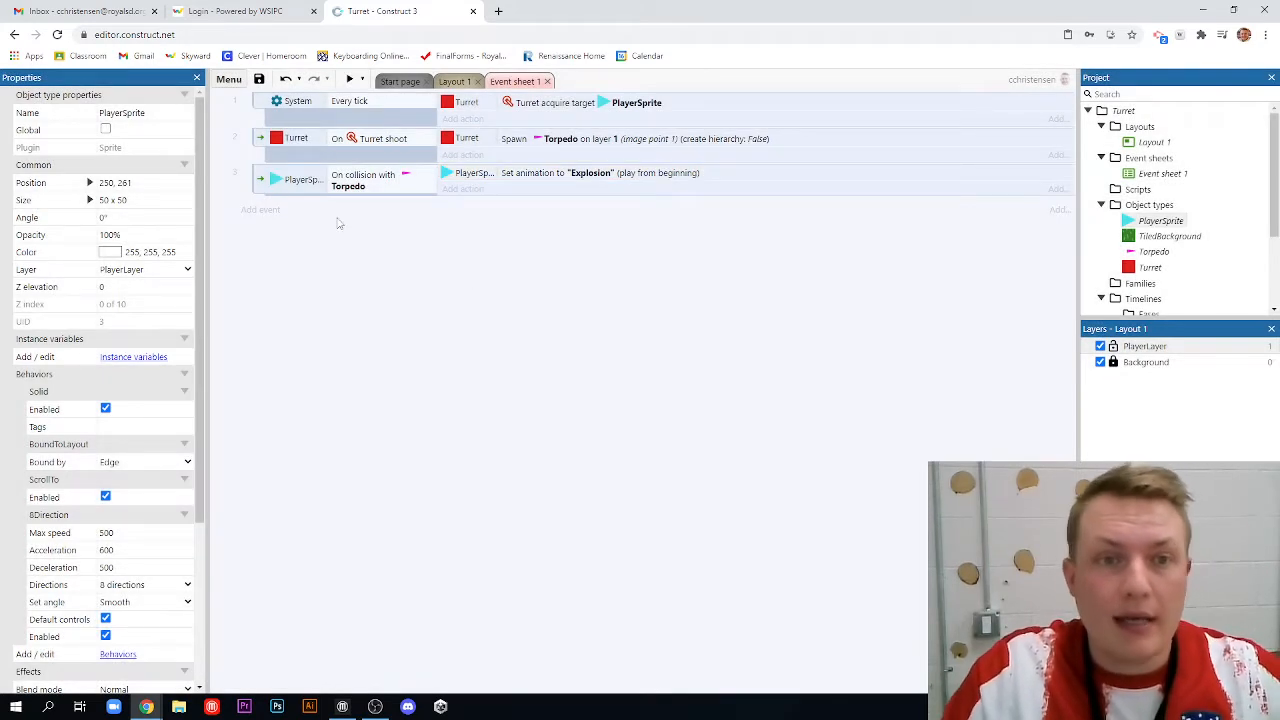
Add a new event with condition PlayerSprite On finished "Explosion"
left_click(261, 210)
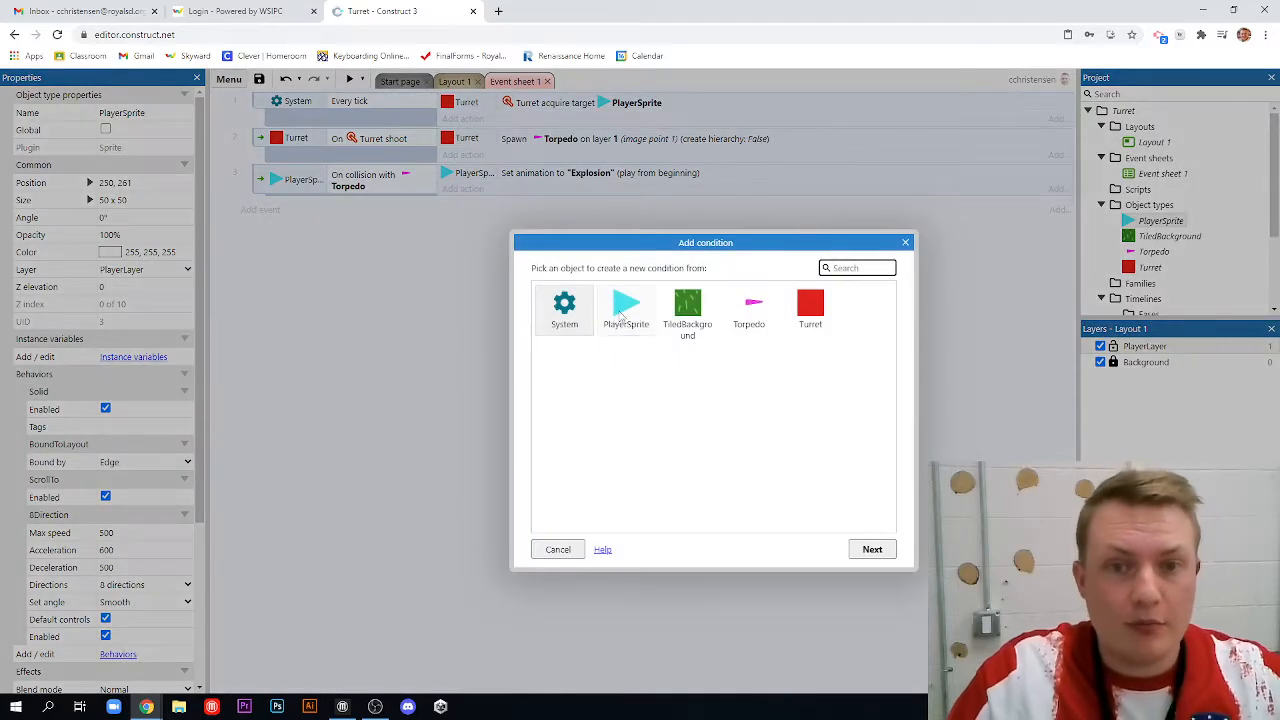
left_click(626, 310)
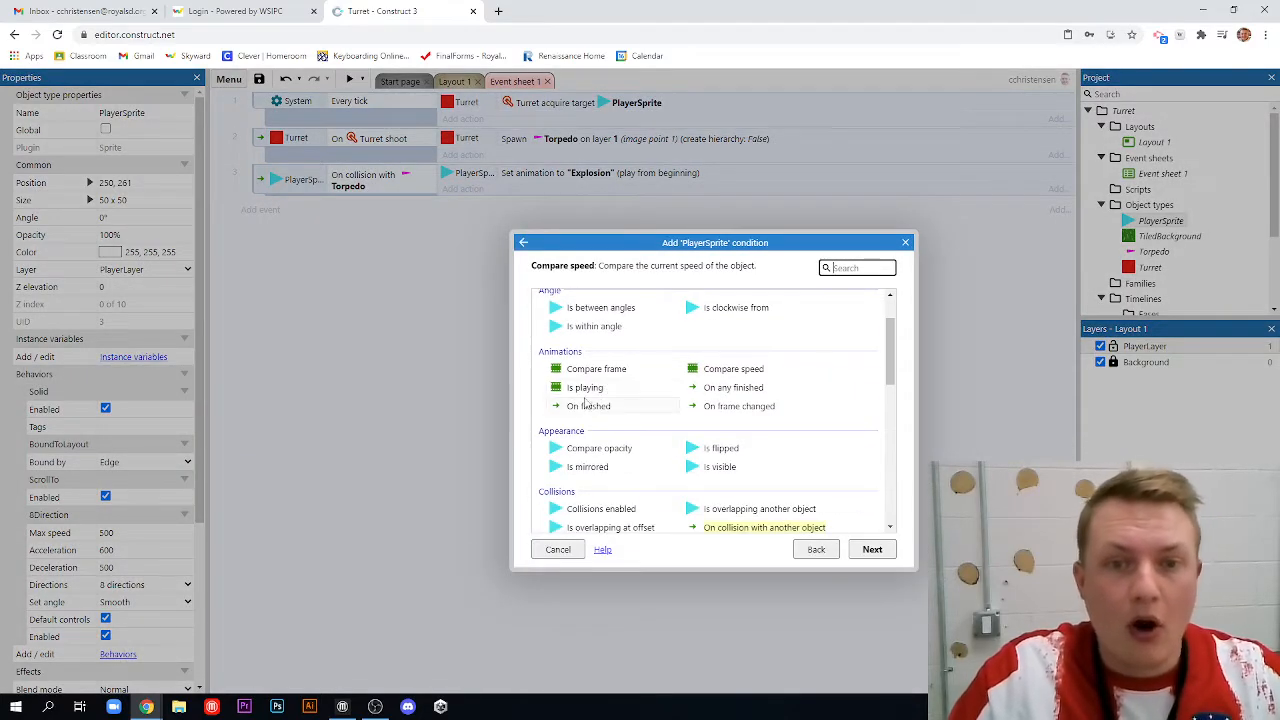
left_click(588, 405)
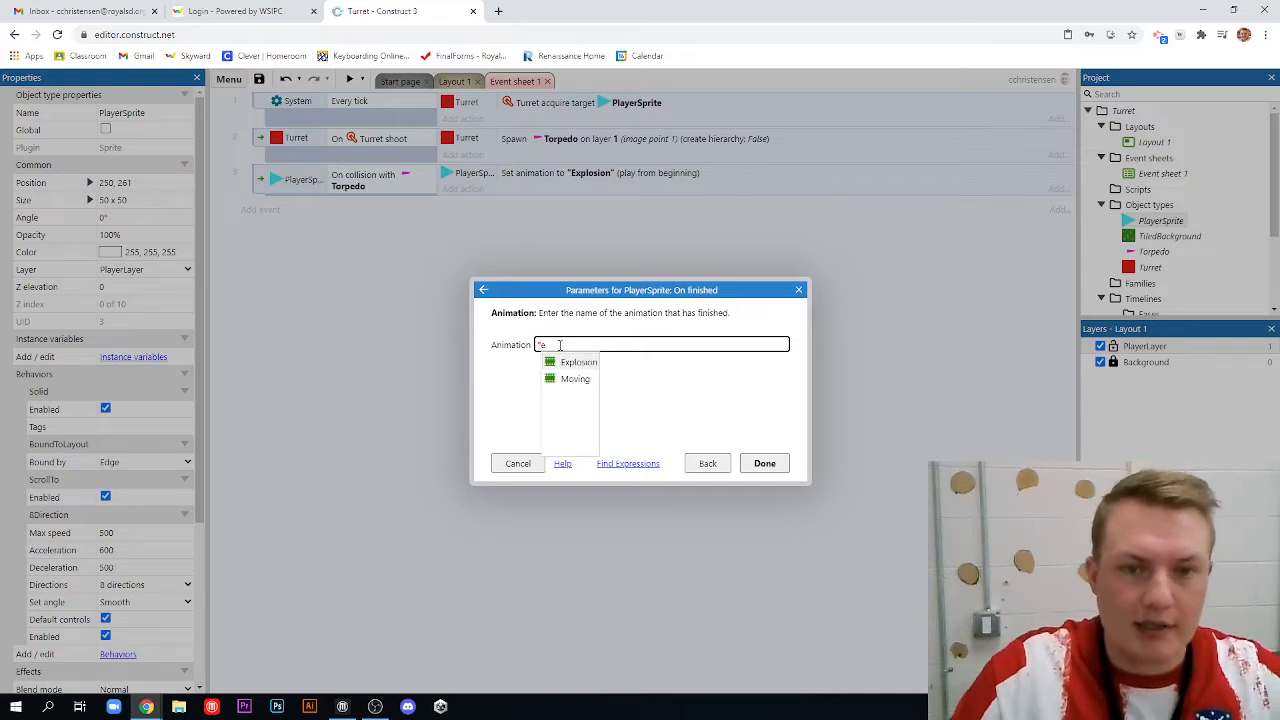
left_click(578, 361)
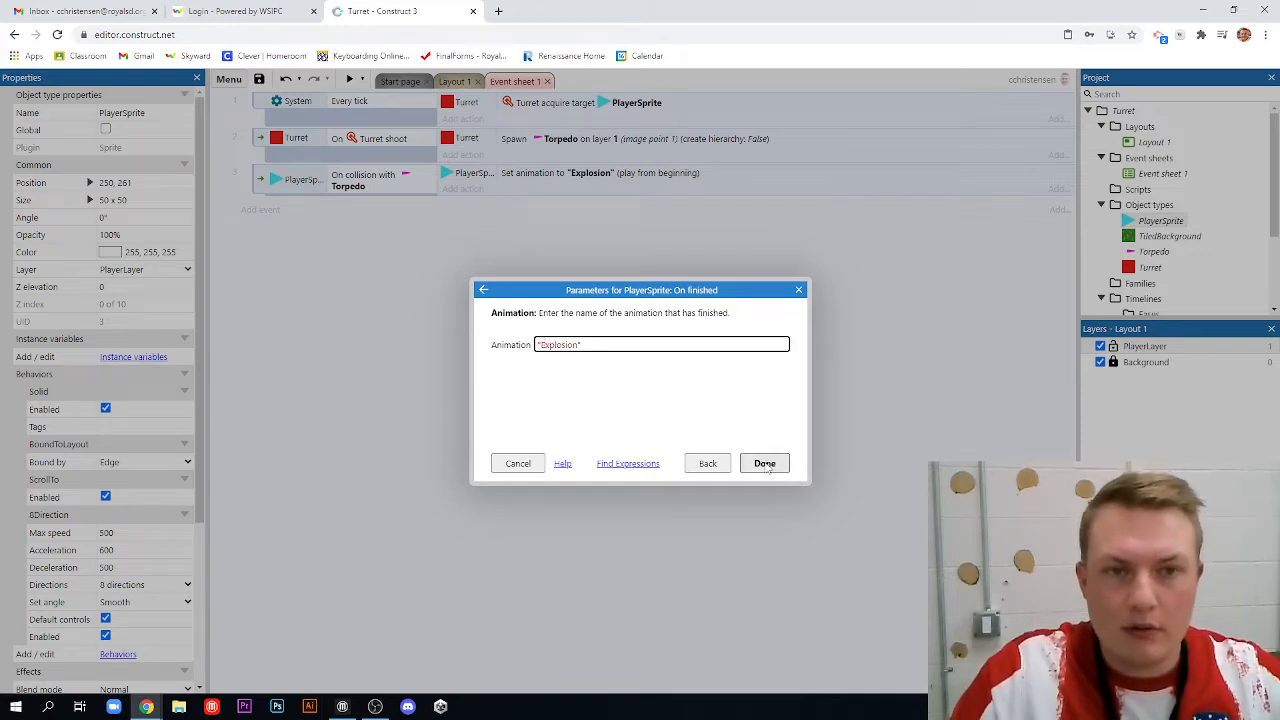
left_click(764, 463)
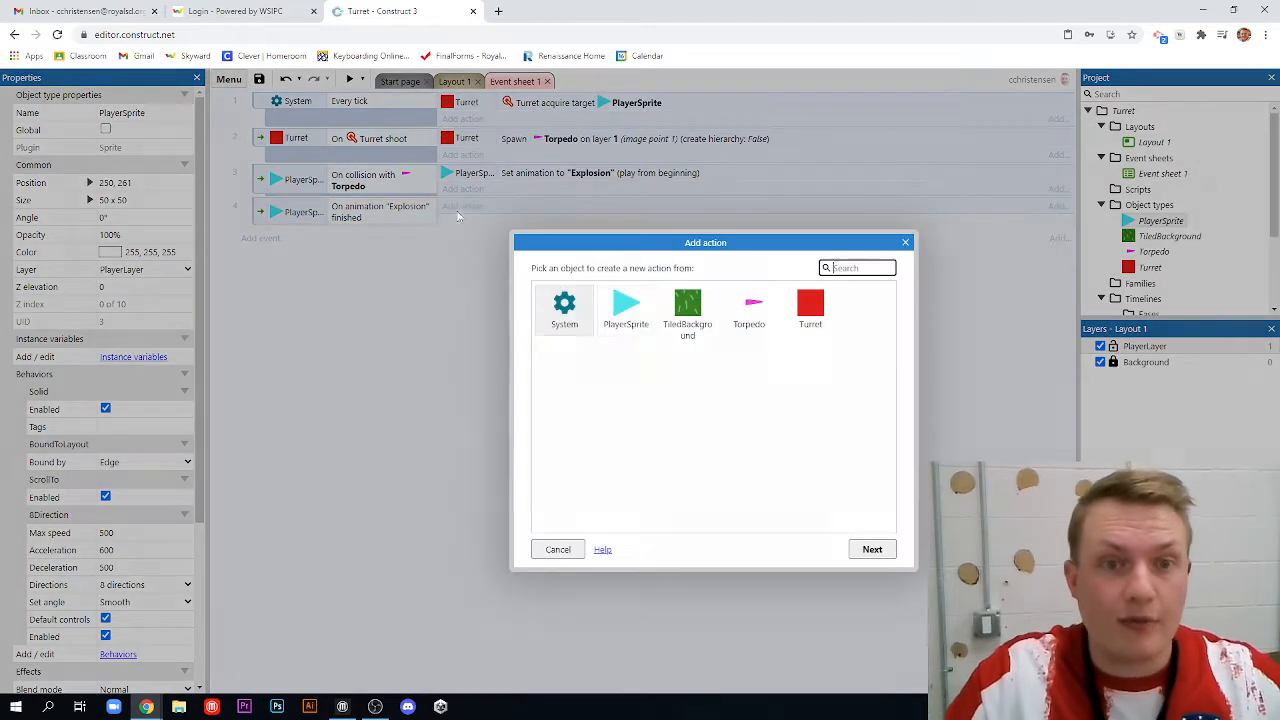
Give that event the PlayerSprite Destroy action, found by searching "des"
left_click(626, 310)
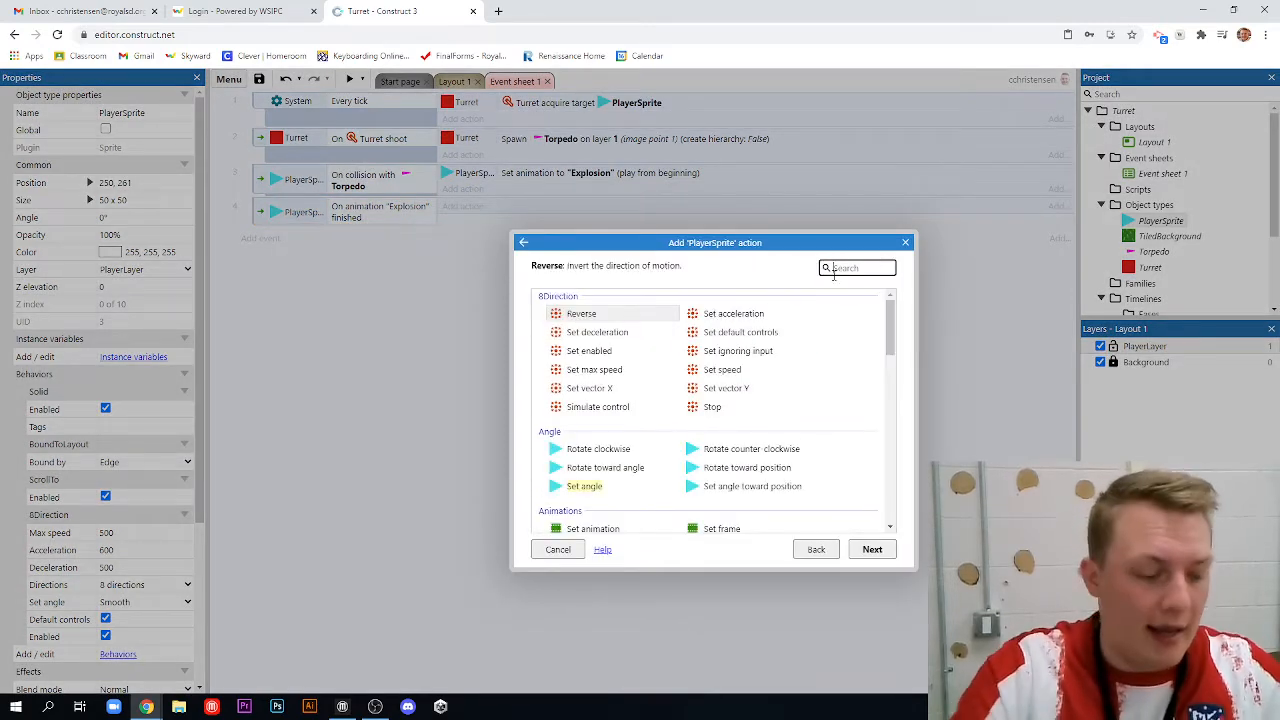
type("des")
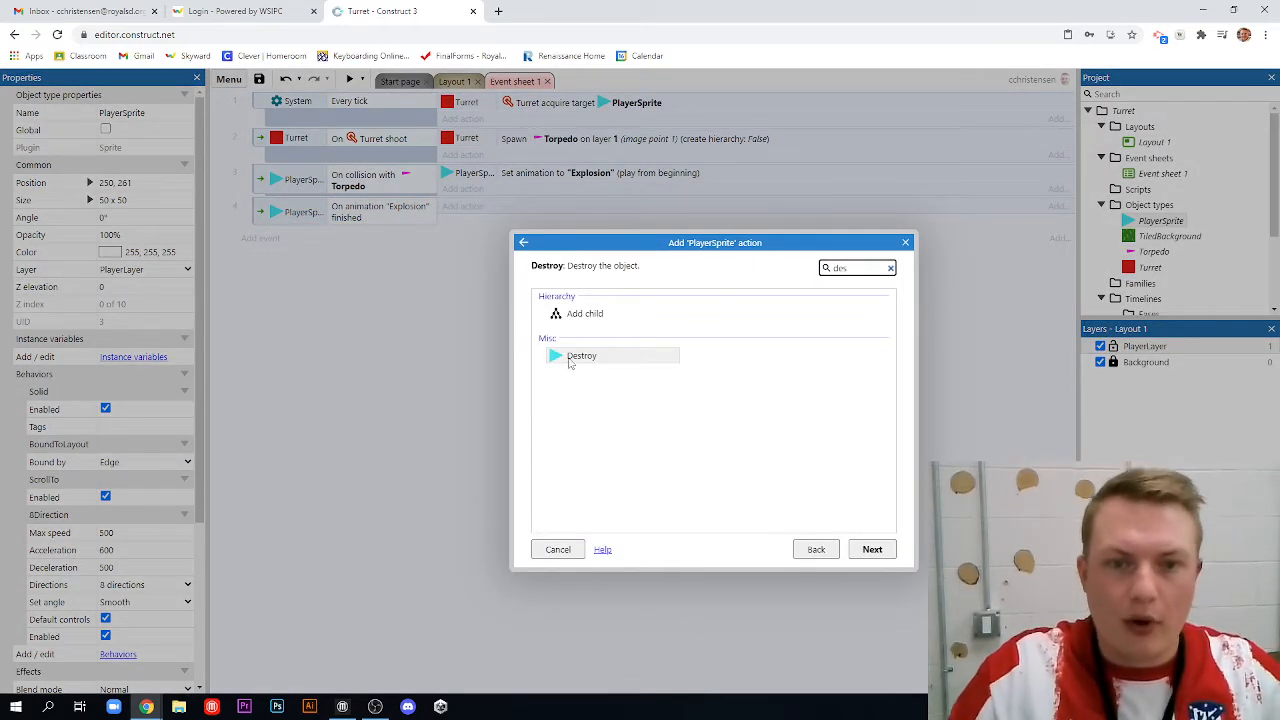
double_click(581, 355)
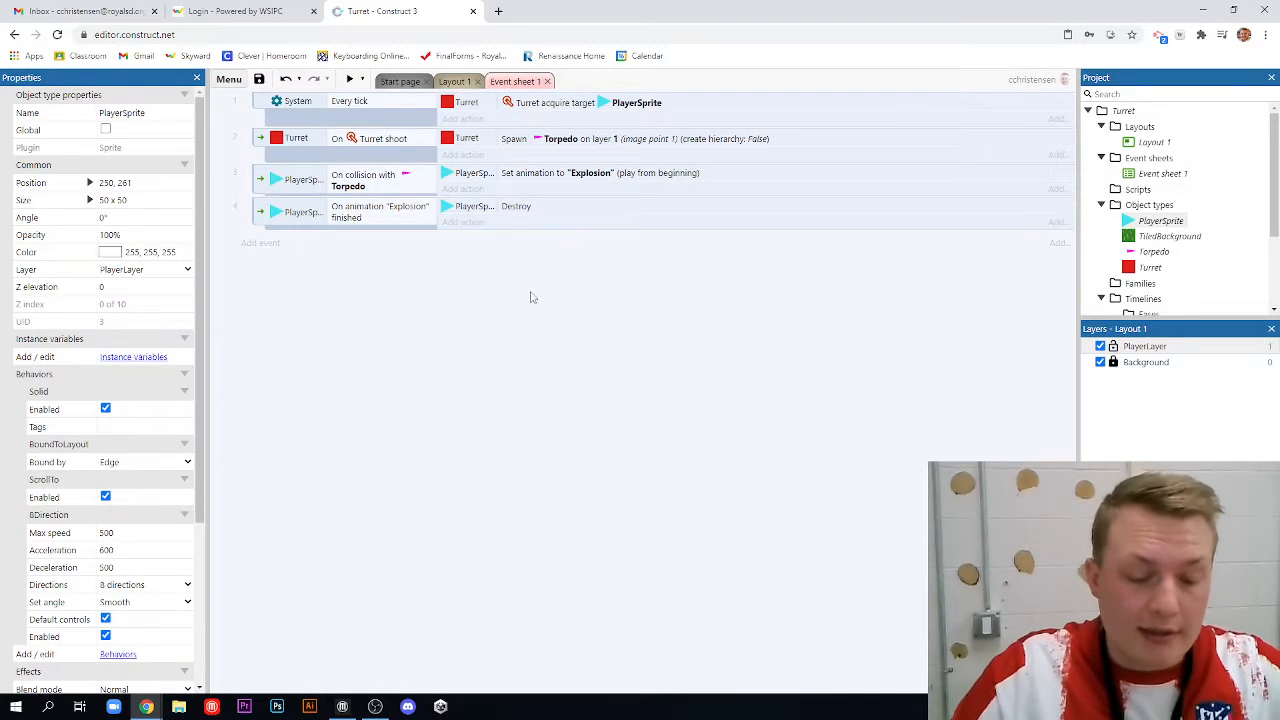
left_click(349, 79)
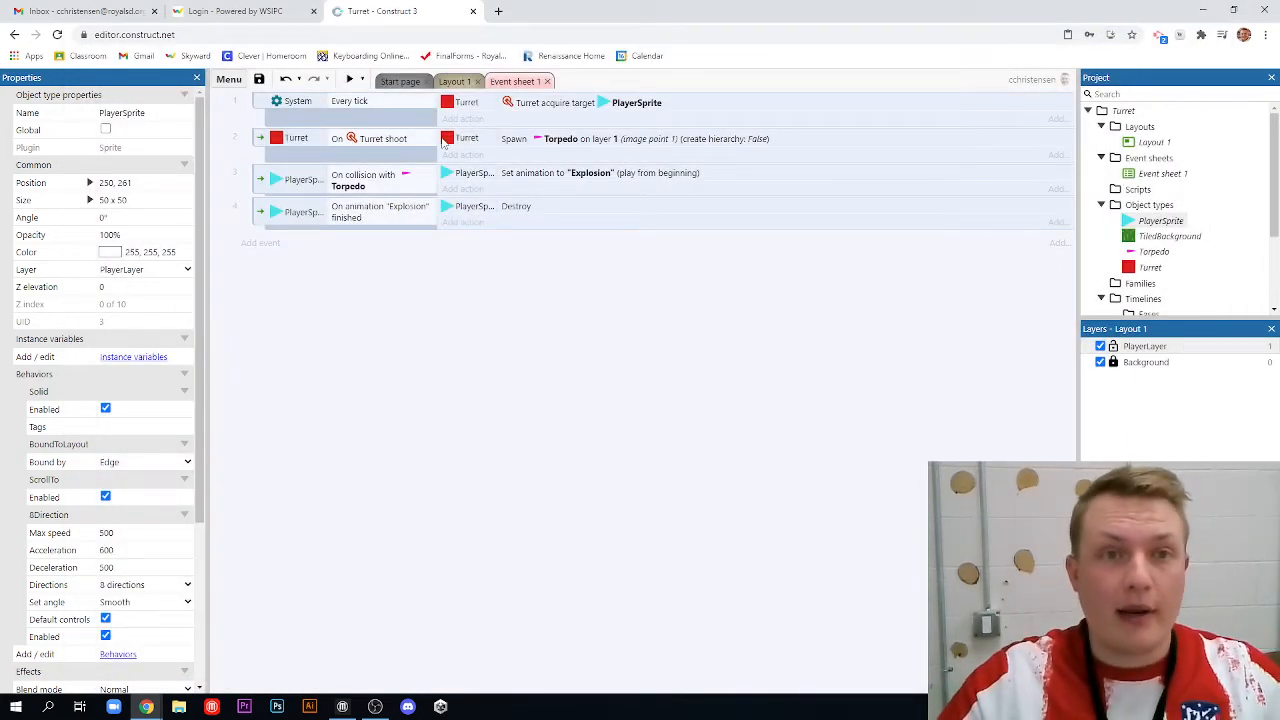
Switch to the Layout 1 tab showing the grass, player triangle and turret
left_click(453, 81)
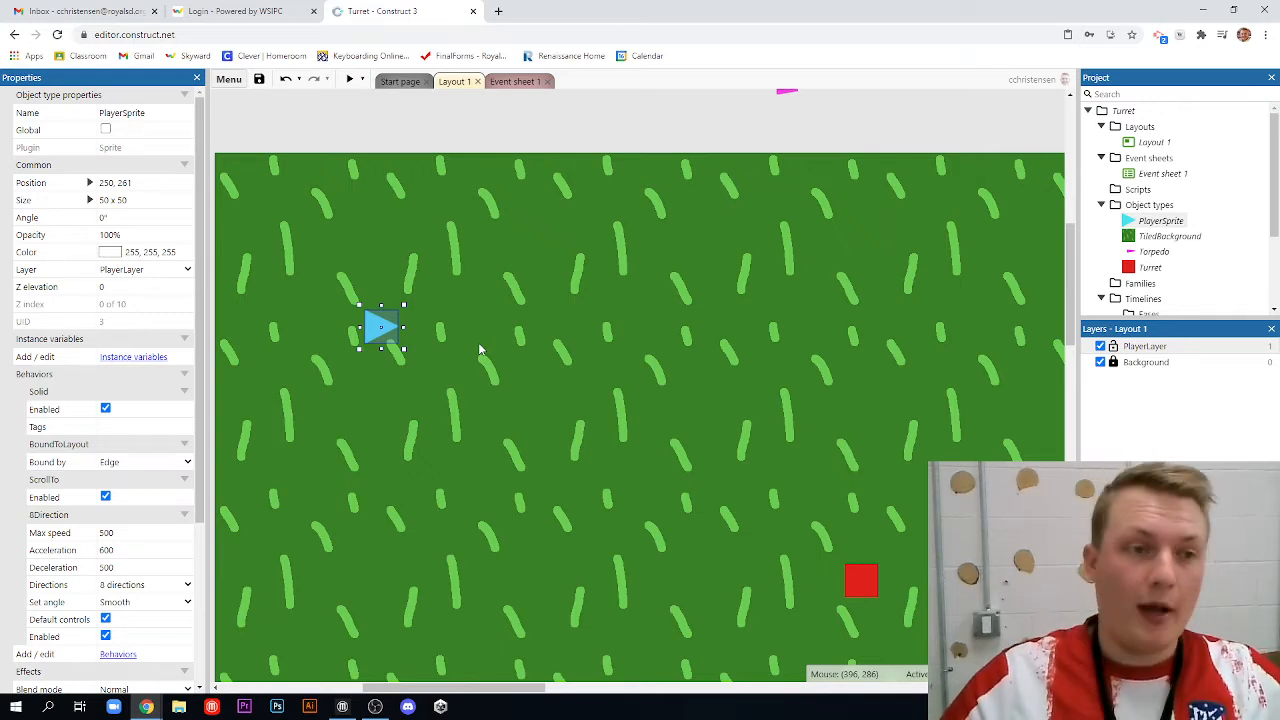
mouse_move(408, 248)
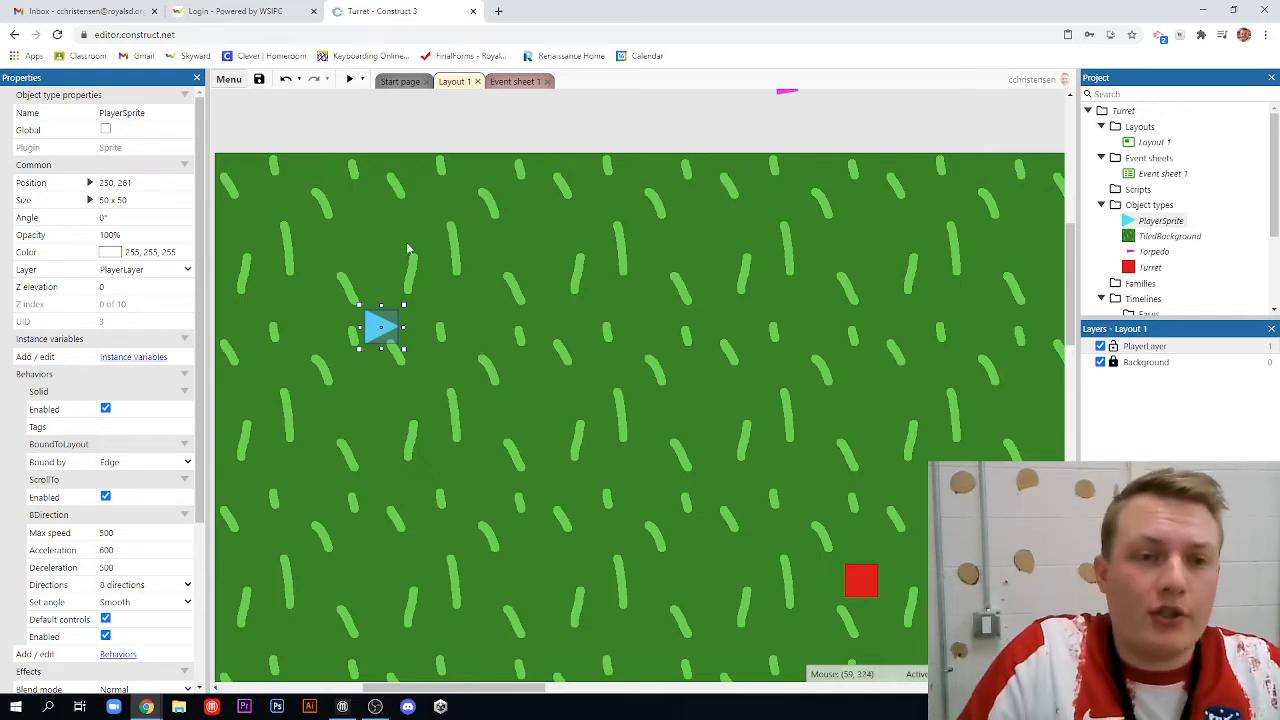
Set the Turret behavior's Rate of fire to 0.5 and deselect the turret
scroll("down", 3)
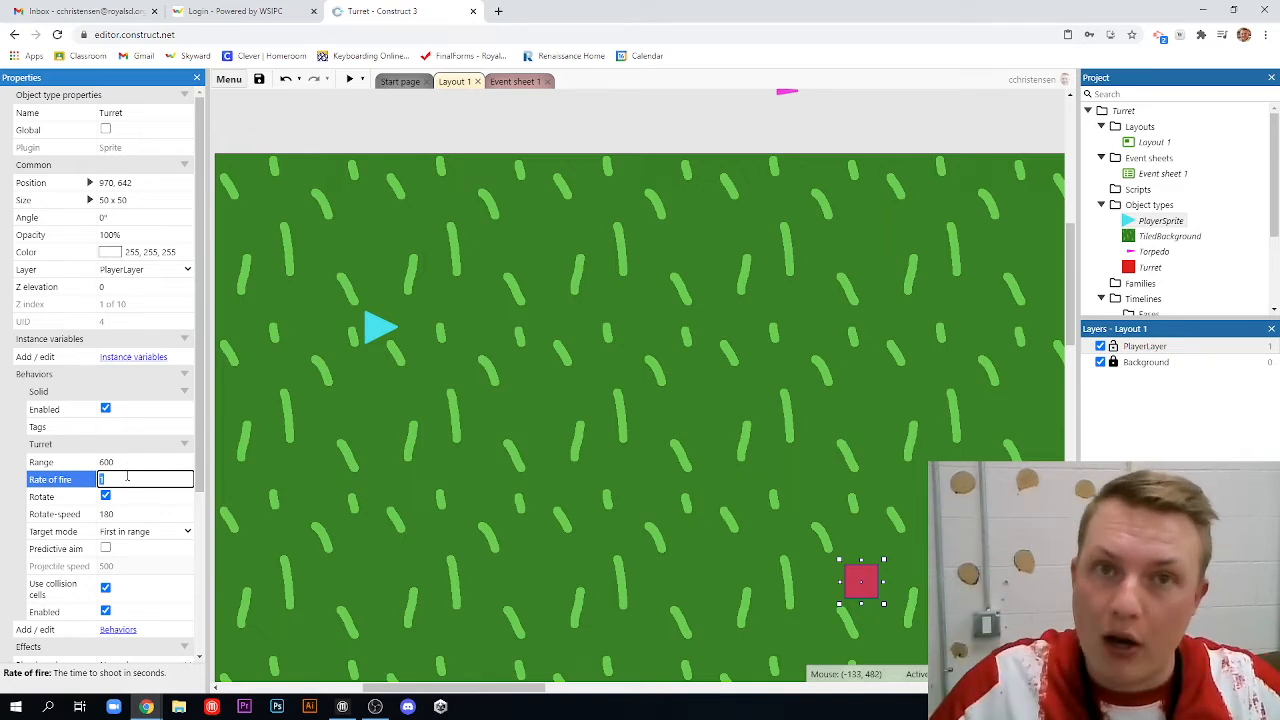
mouse_move(230, 243)
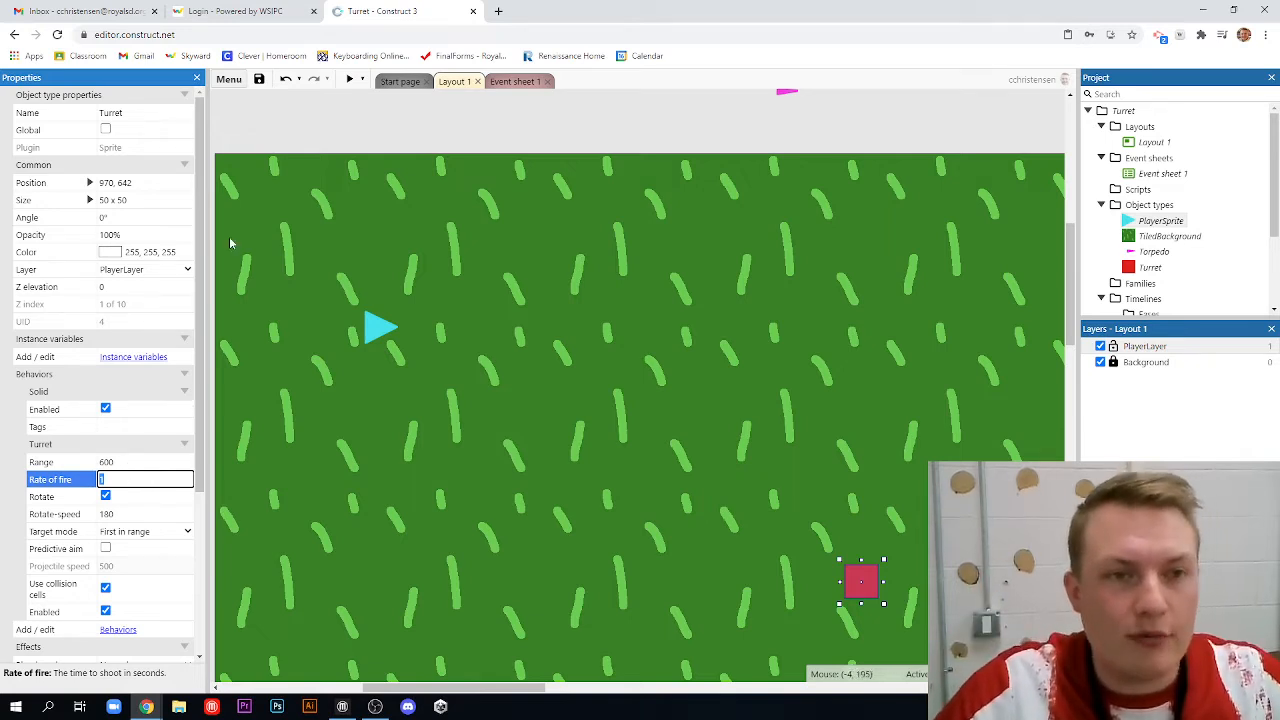
type("5")
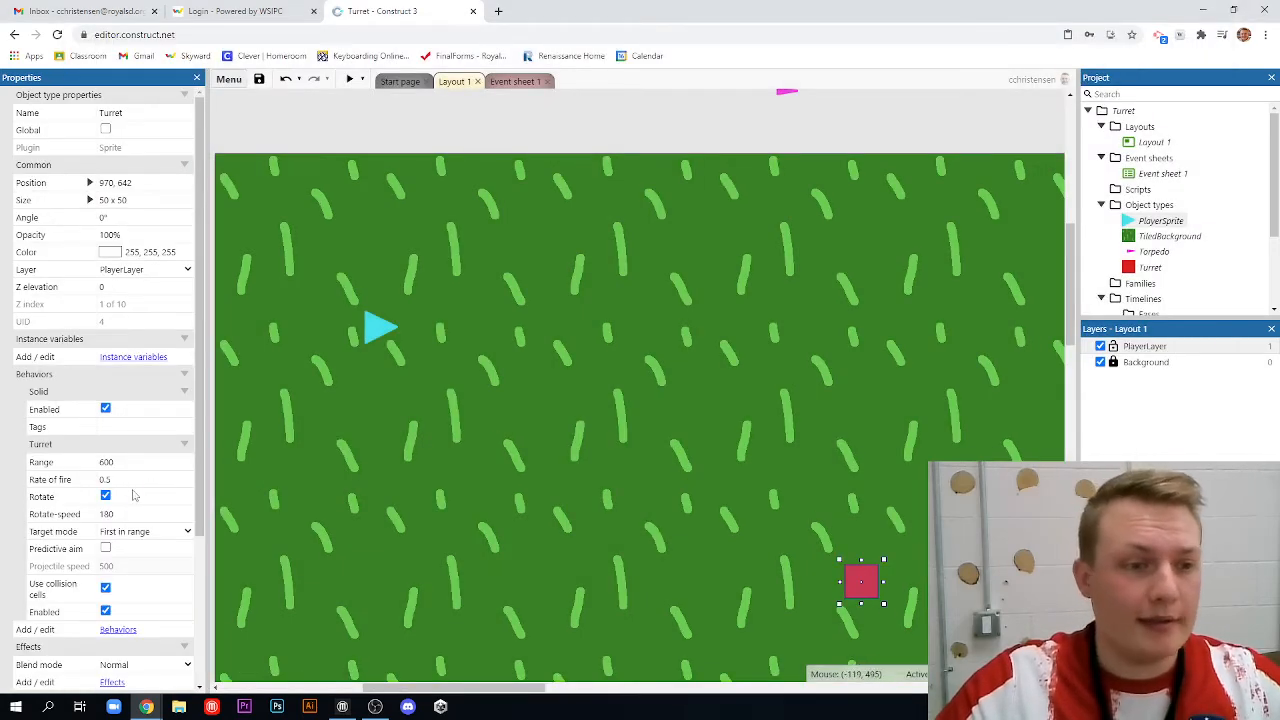
left_click(145, 479)
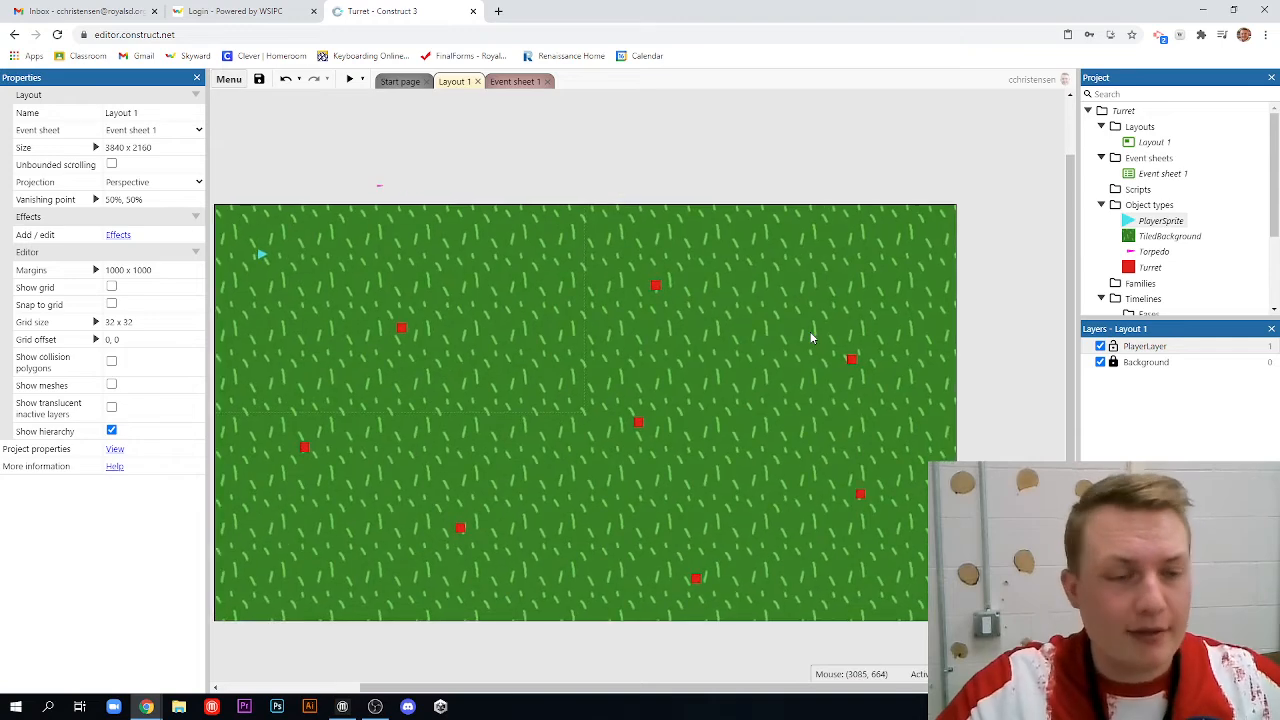
Switch to the Event sheet 1 tab to view the four events
left_click(515, 81)
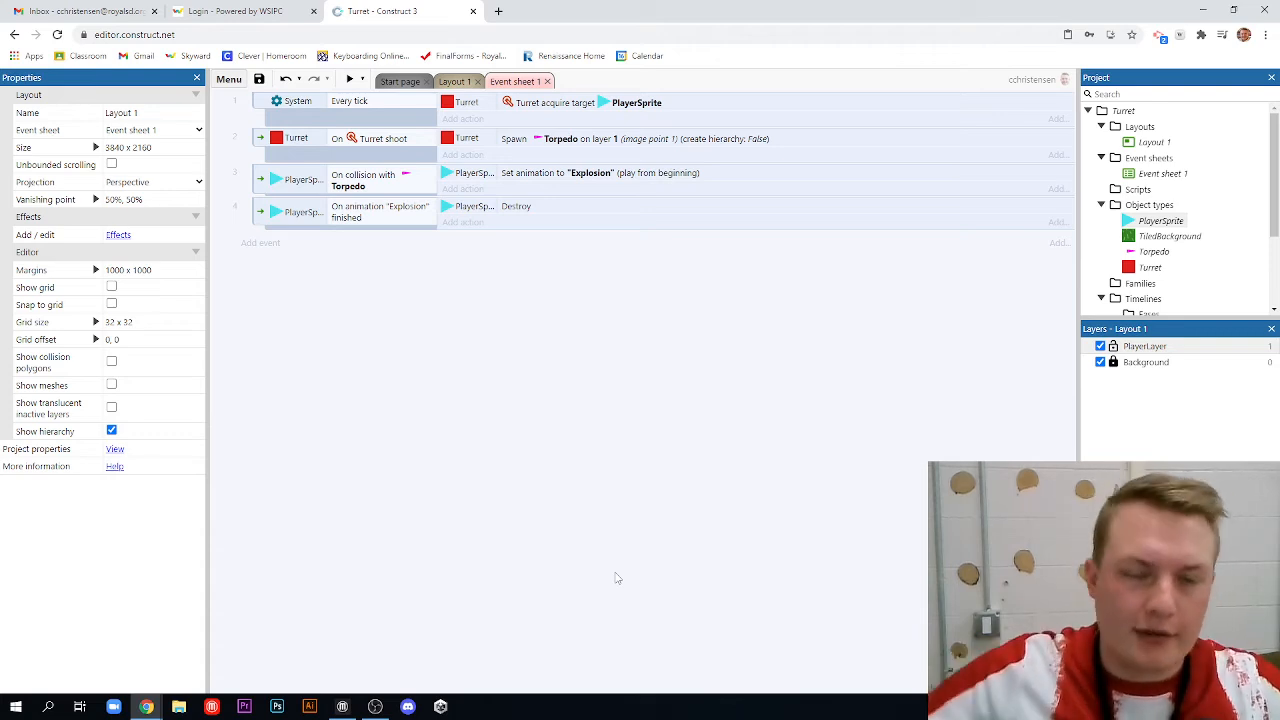
mouse_move(271, 363)
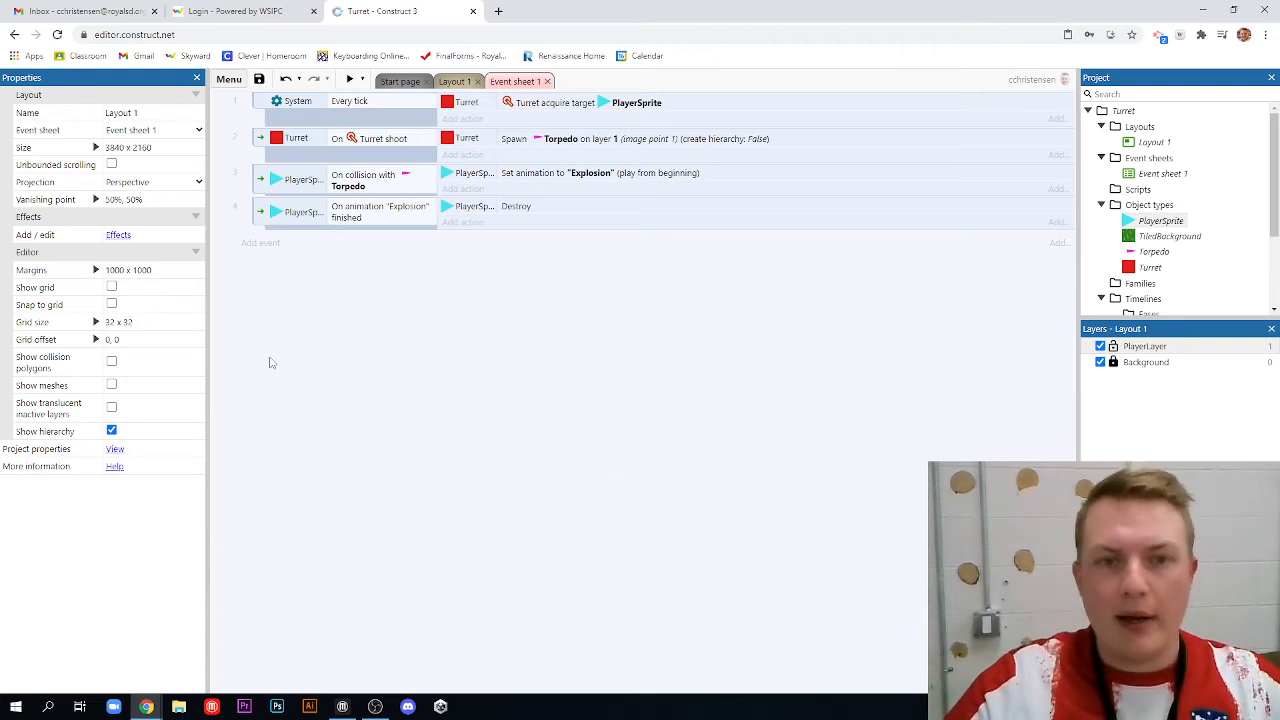